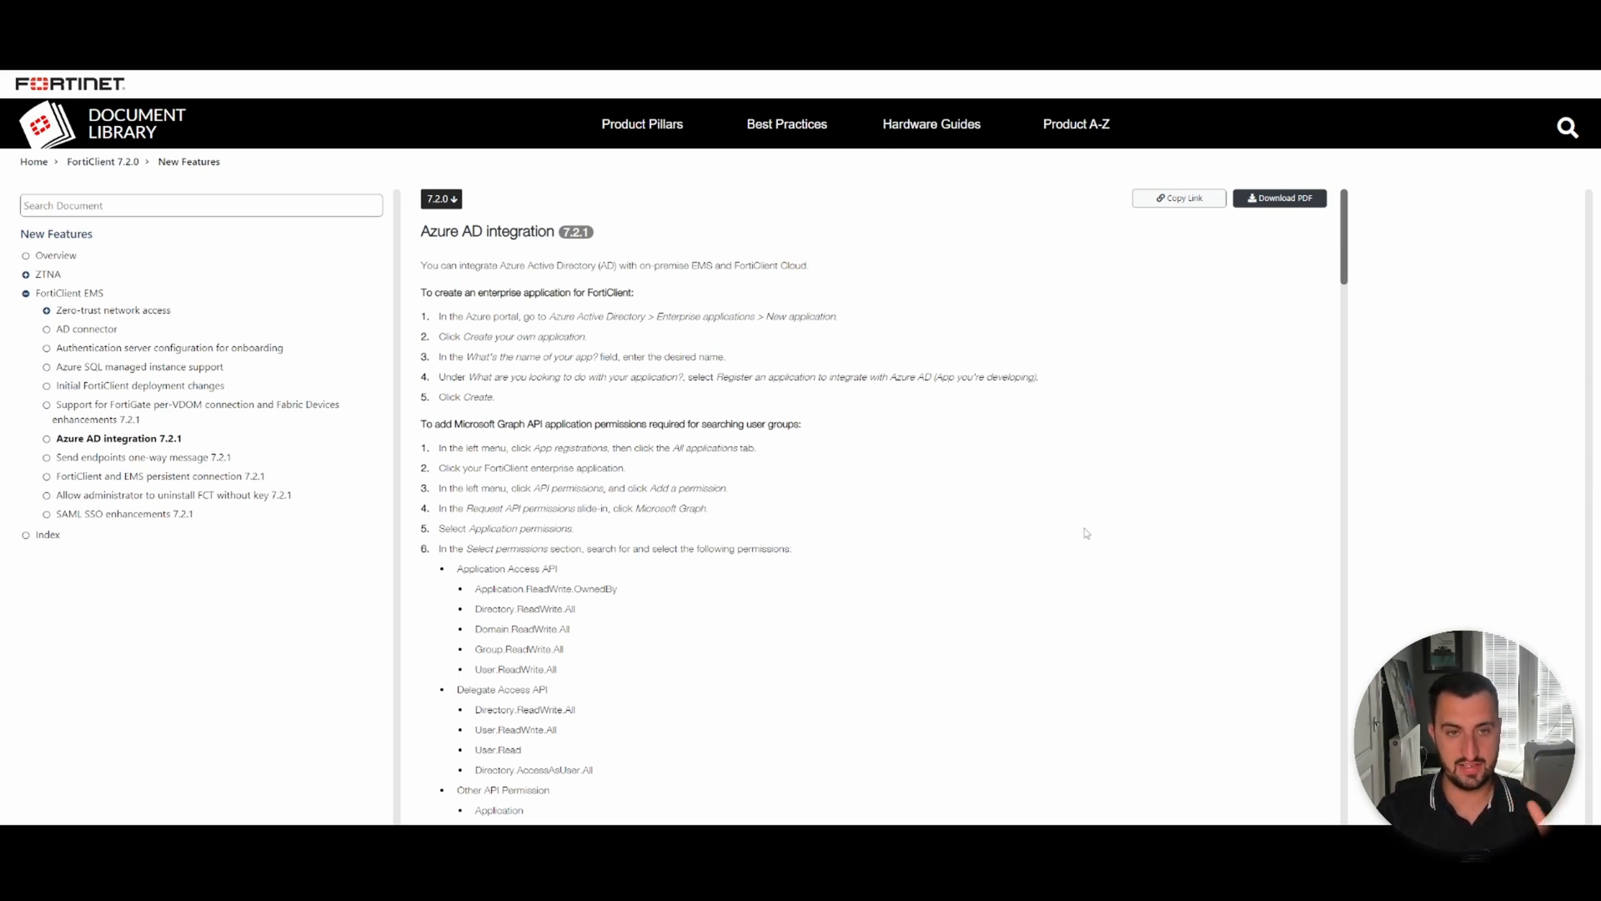
mouse_move(1083, 525)
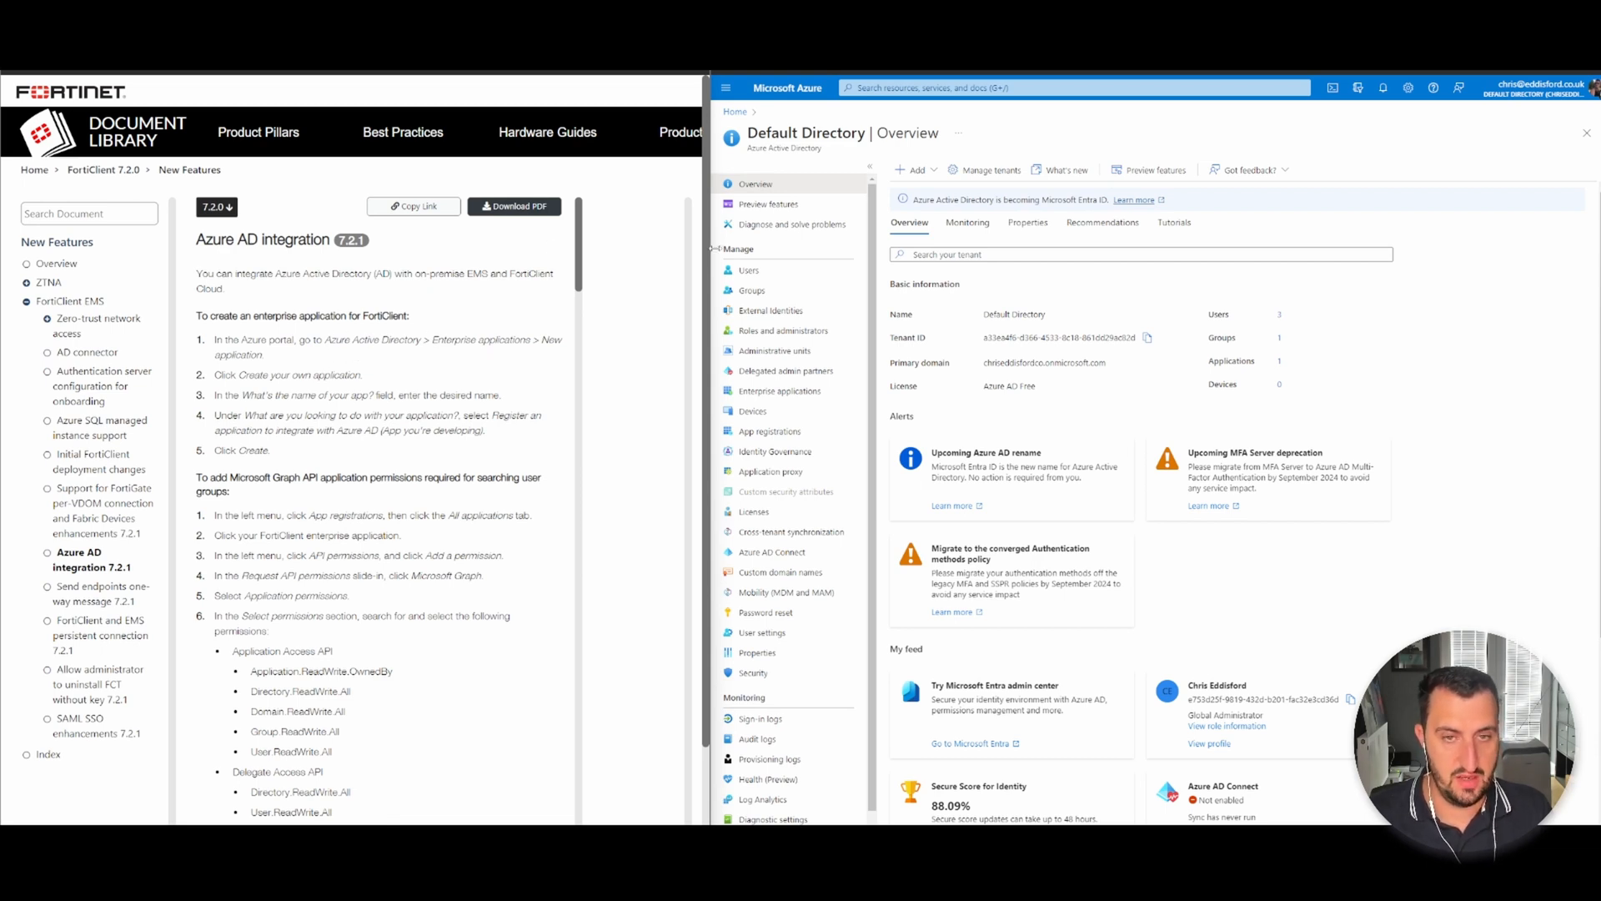
mouse_move(799, 411)
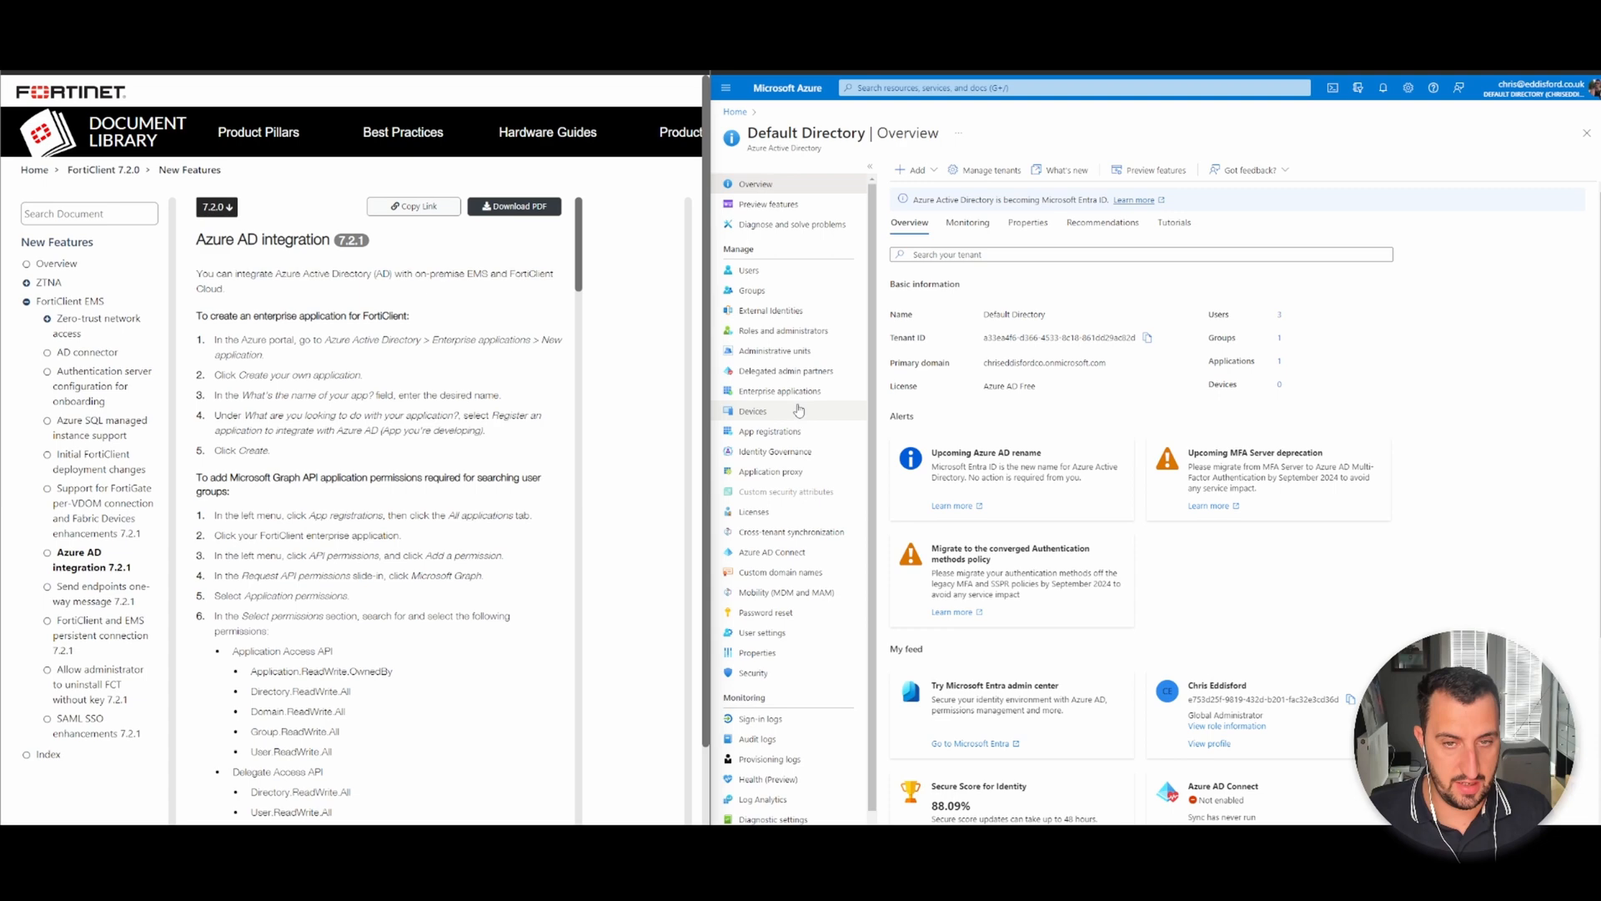
Create a custom enterprise app named 'FortiClient EMS Integration', registered to integrate with Azure AD.
click(779, 390)
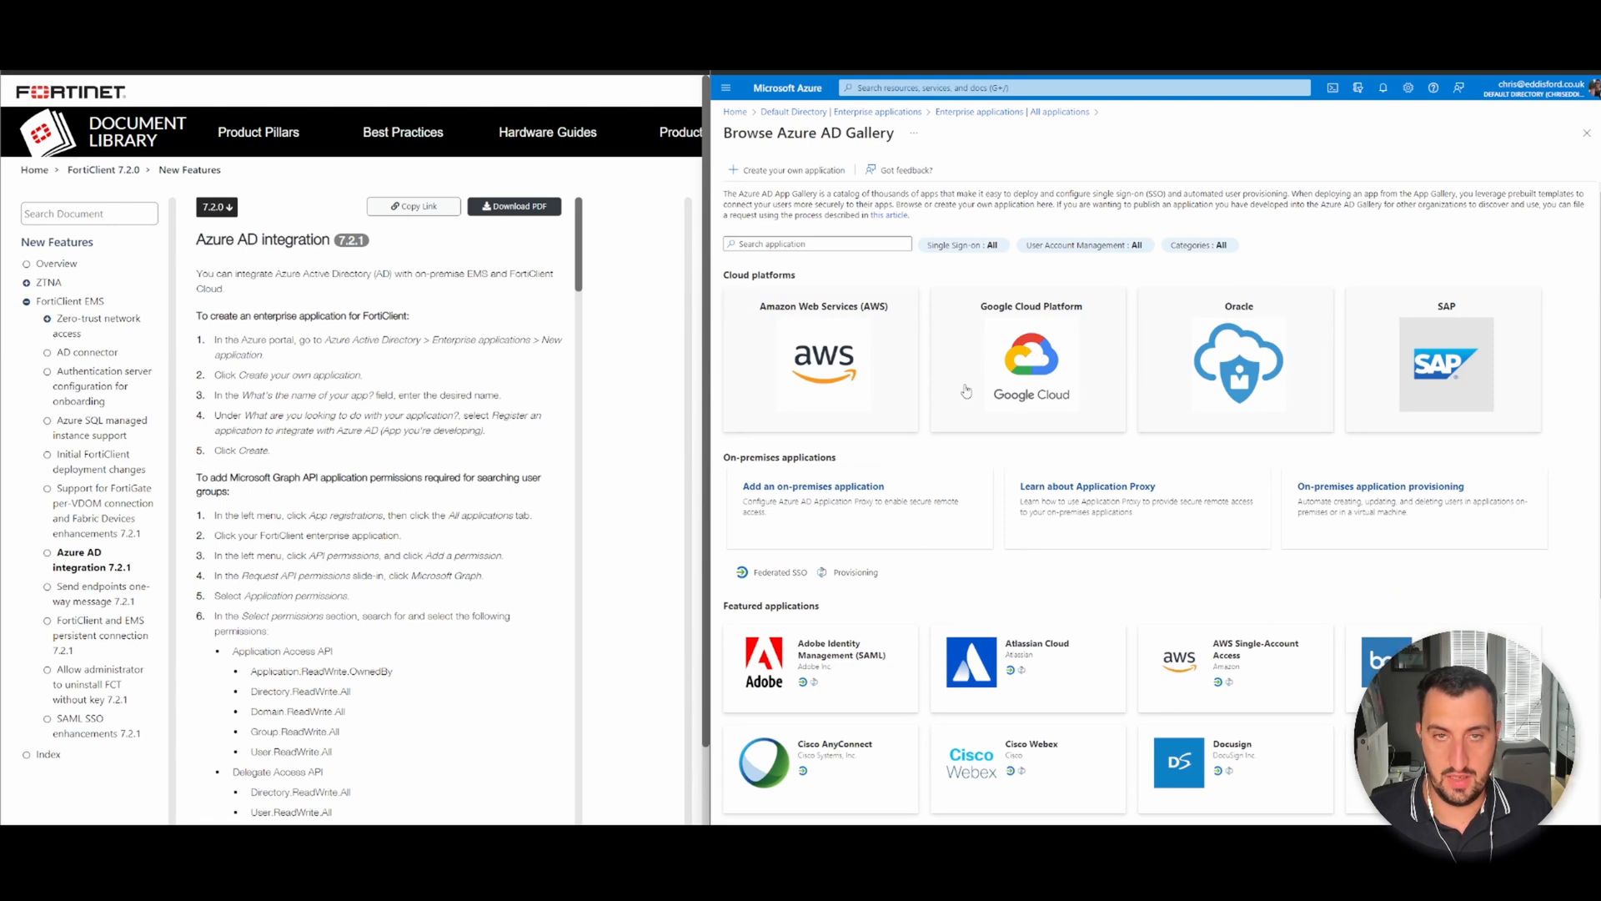
click(791, 170)
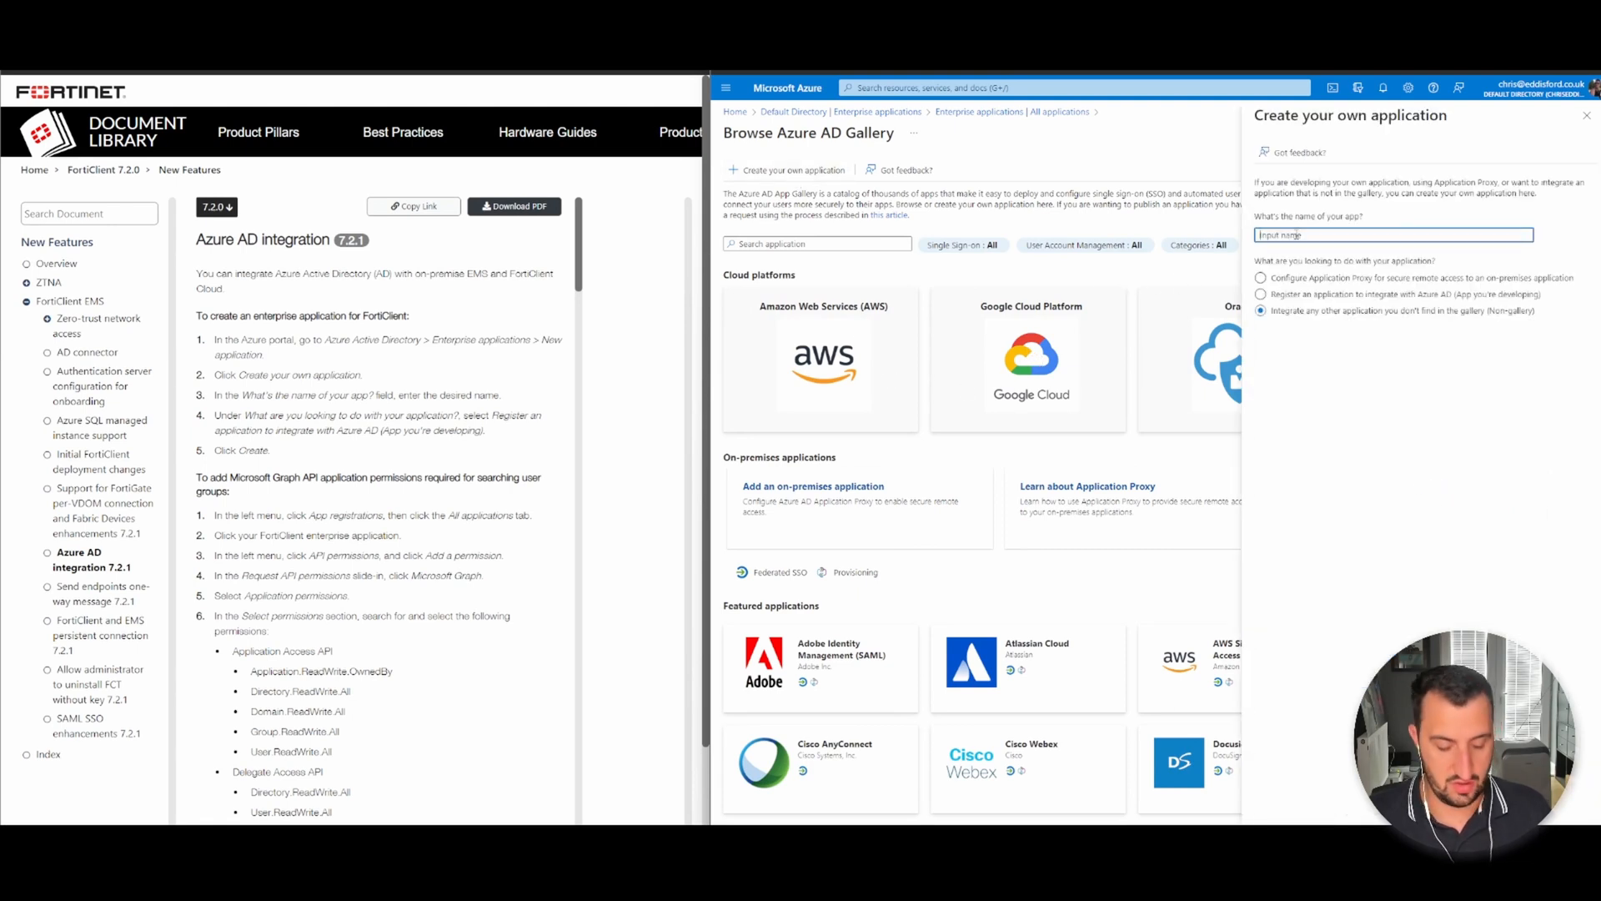
text(FortiClient EMS Intergration)
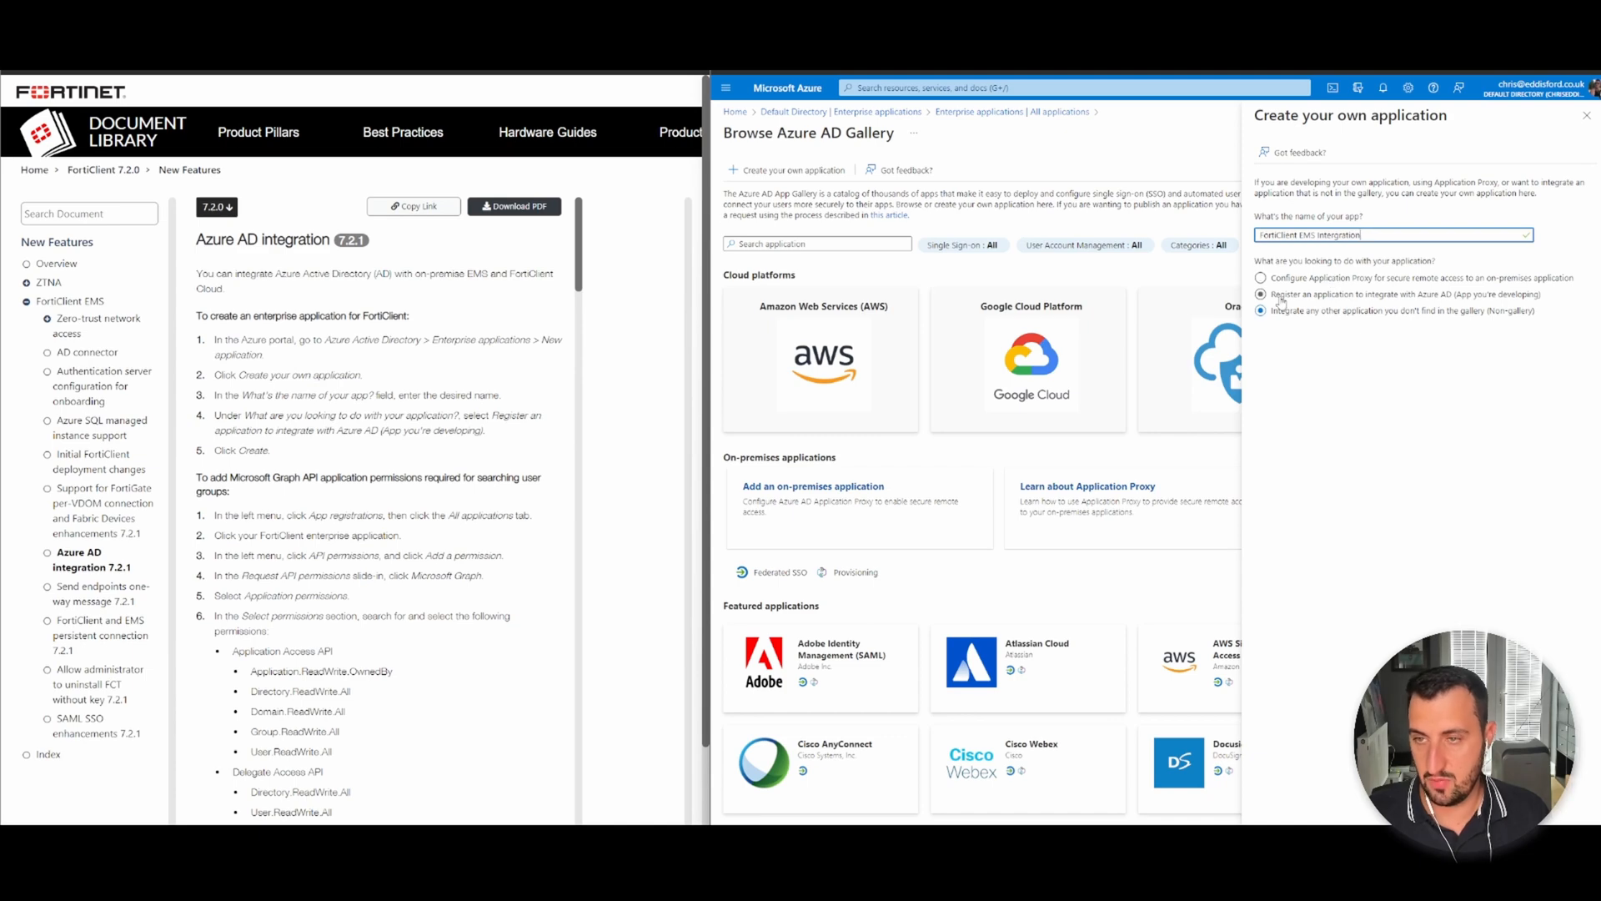
click(1261, 293)
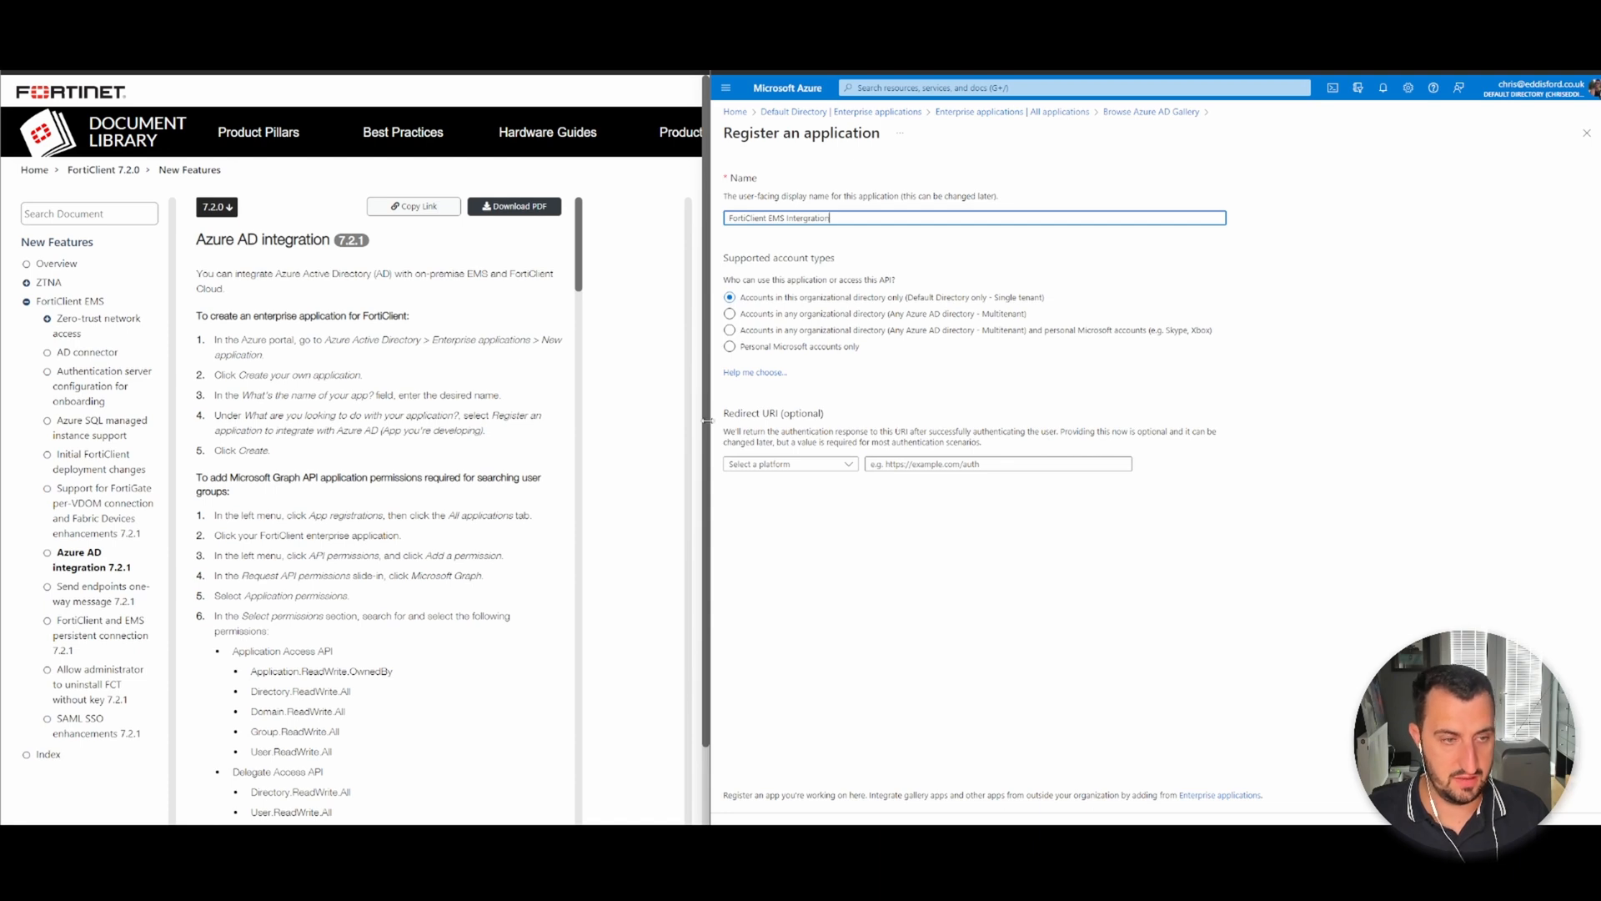
mouse_move(709, 322)
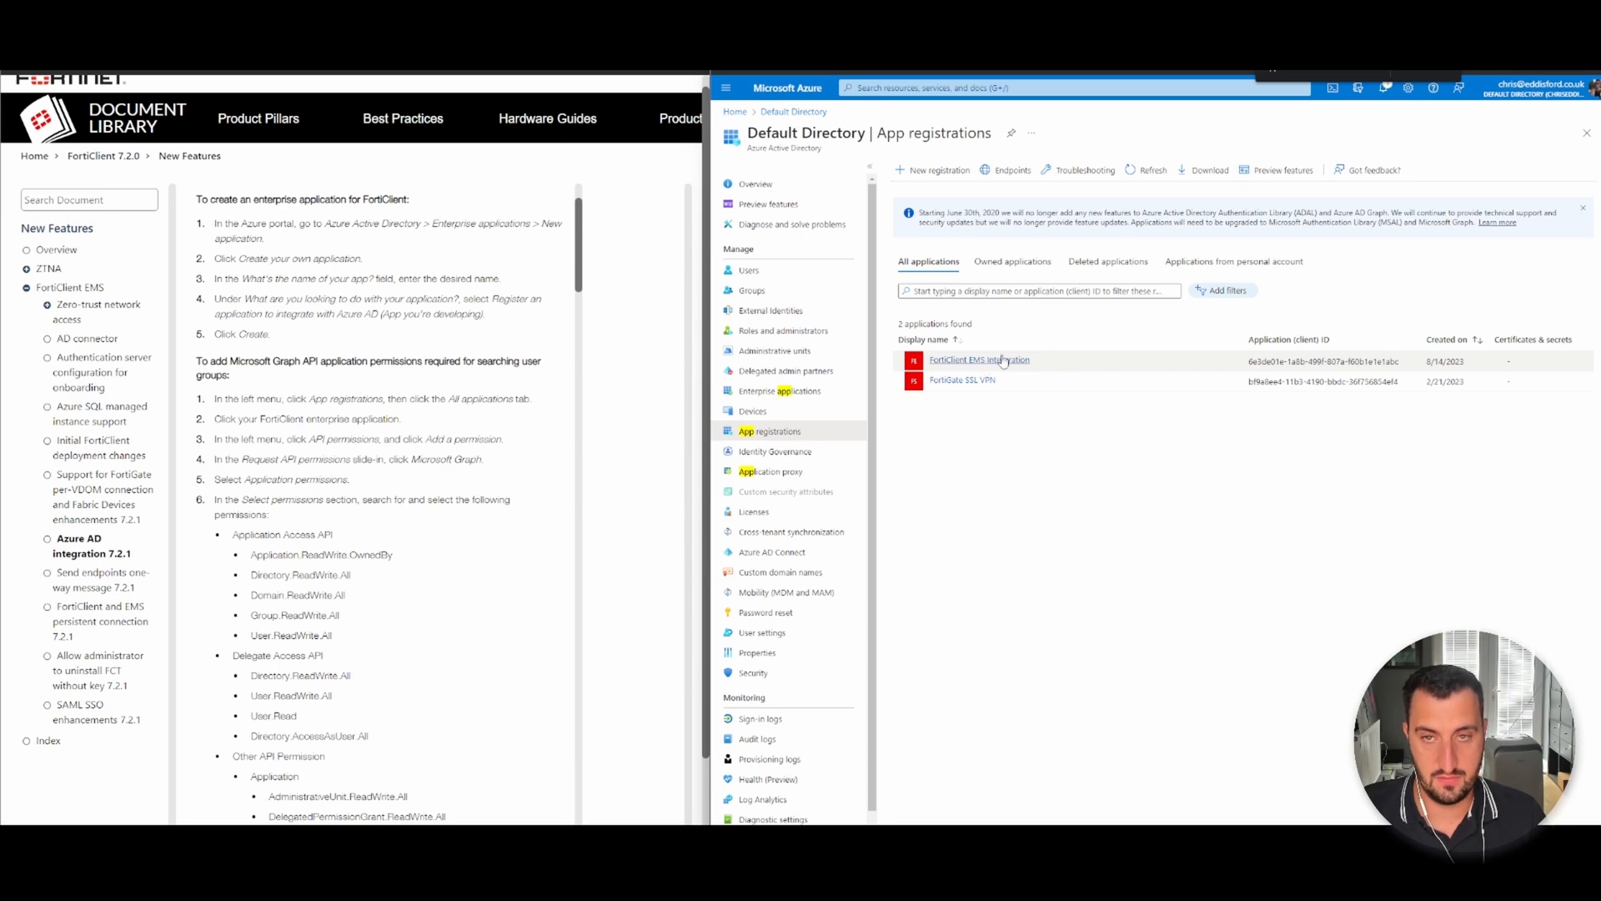
Add the eleven Microsoft Graph API permissions and grant admin consent for Default Directory.
click(977, 361)
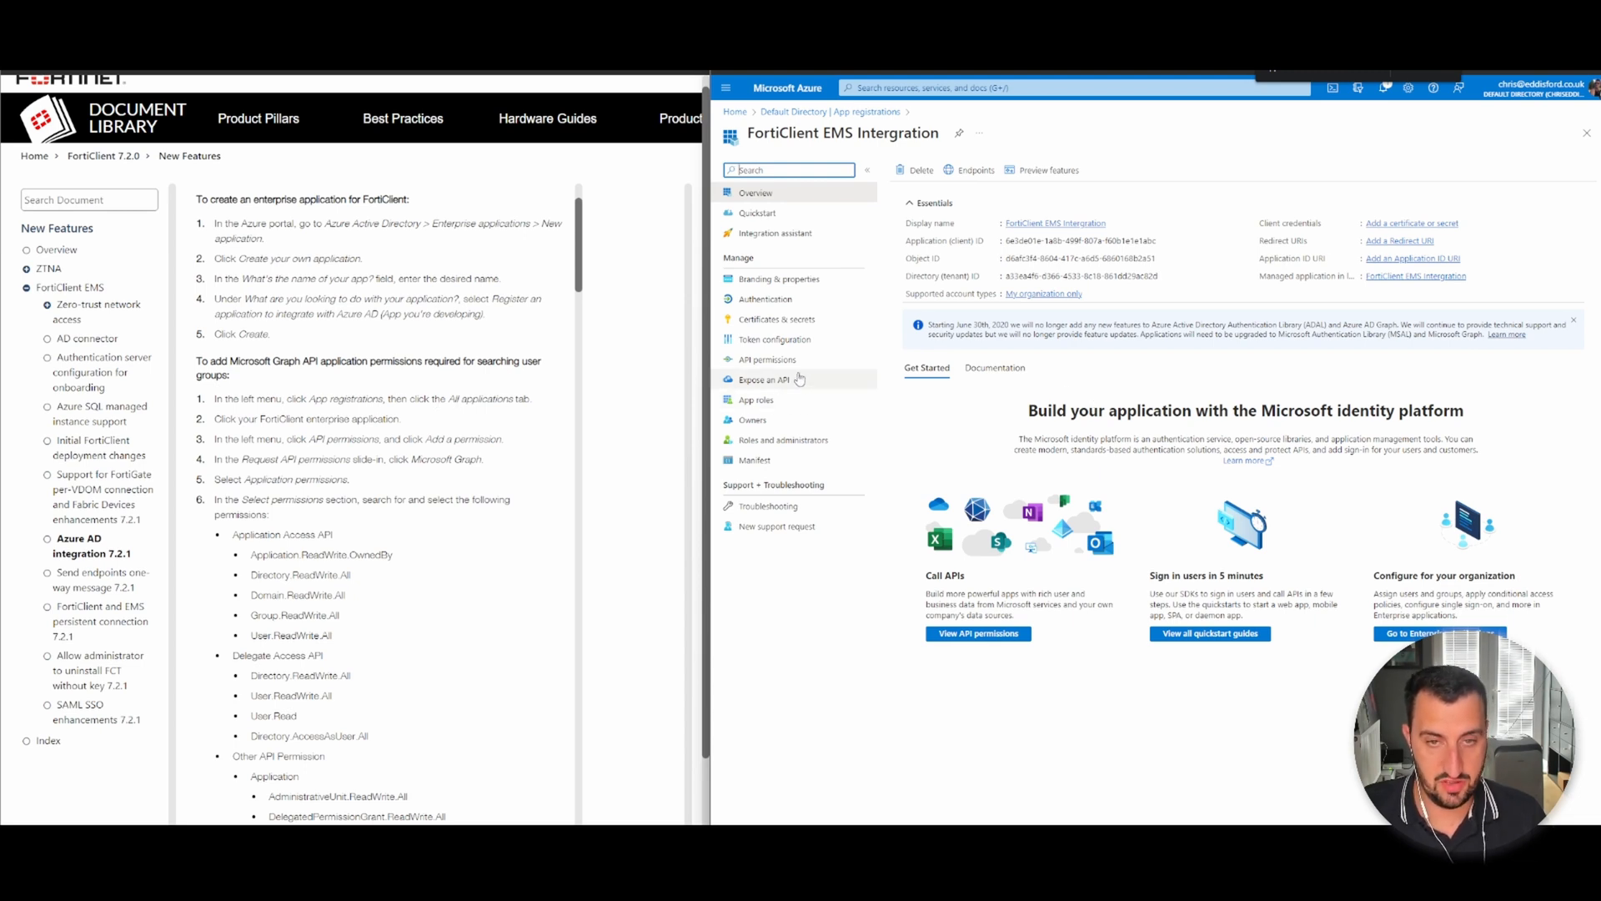
click(767, 359)
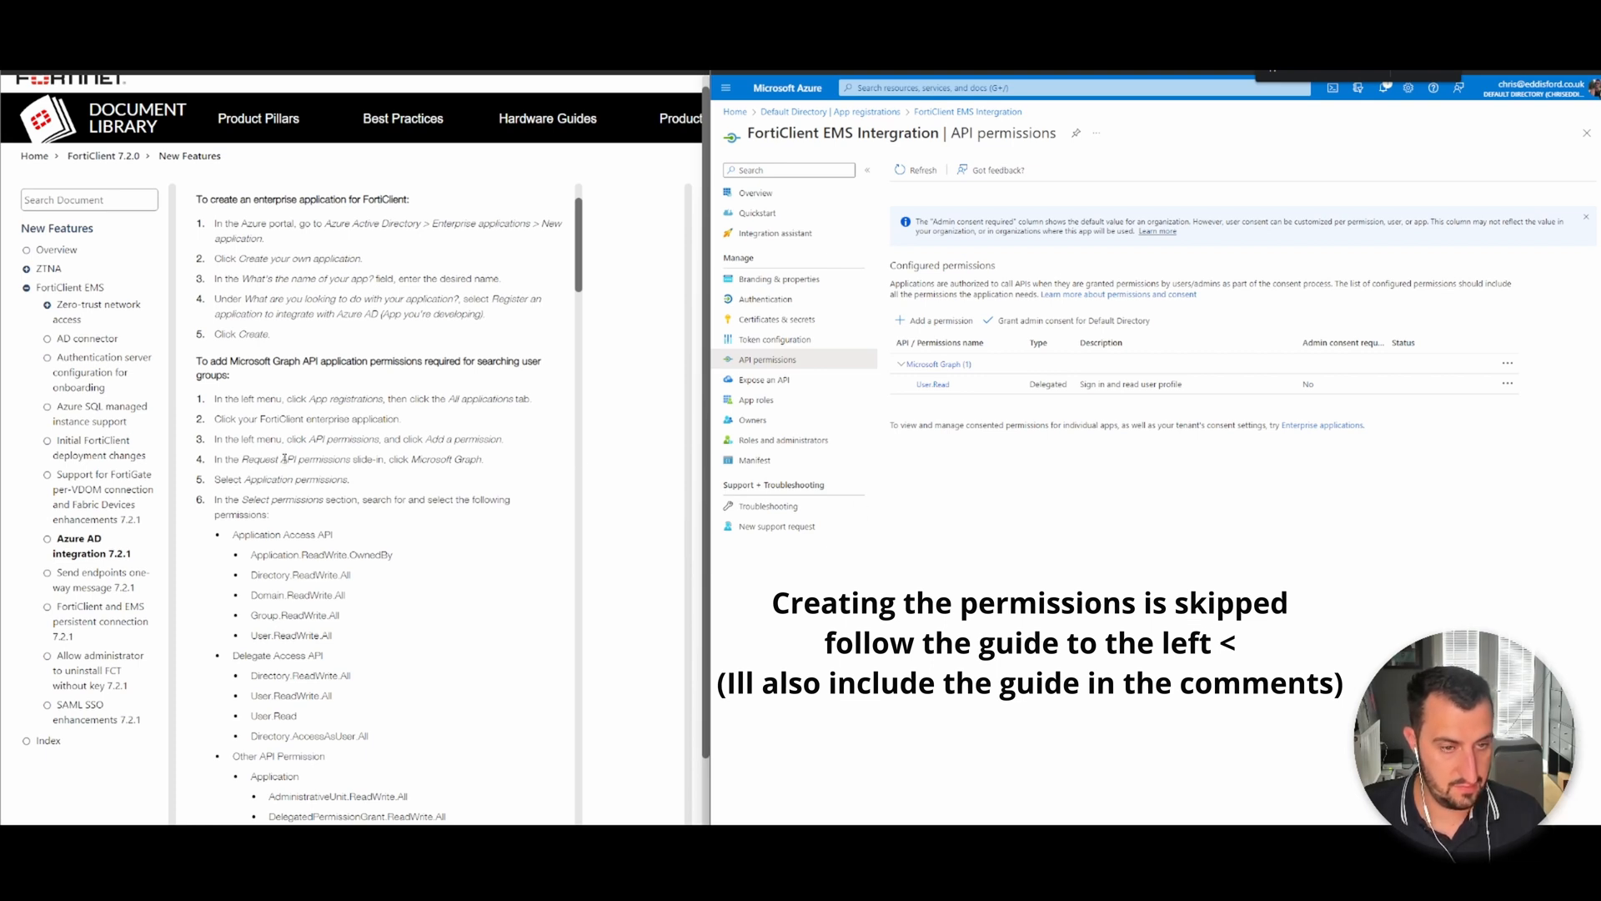
click(930, 320)
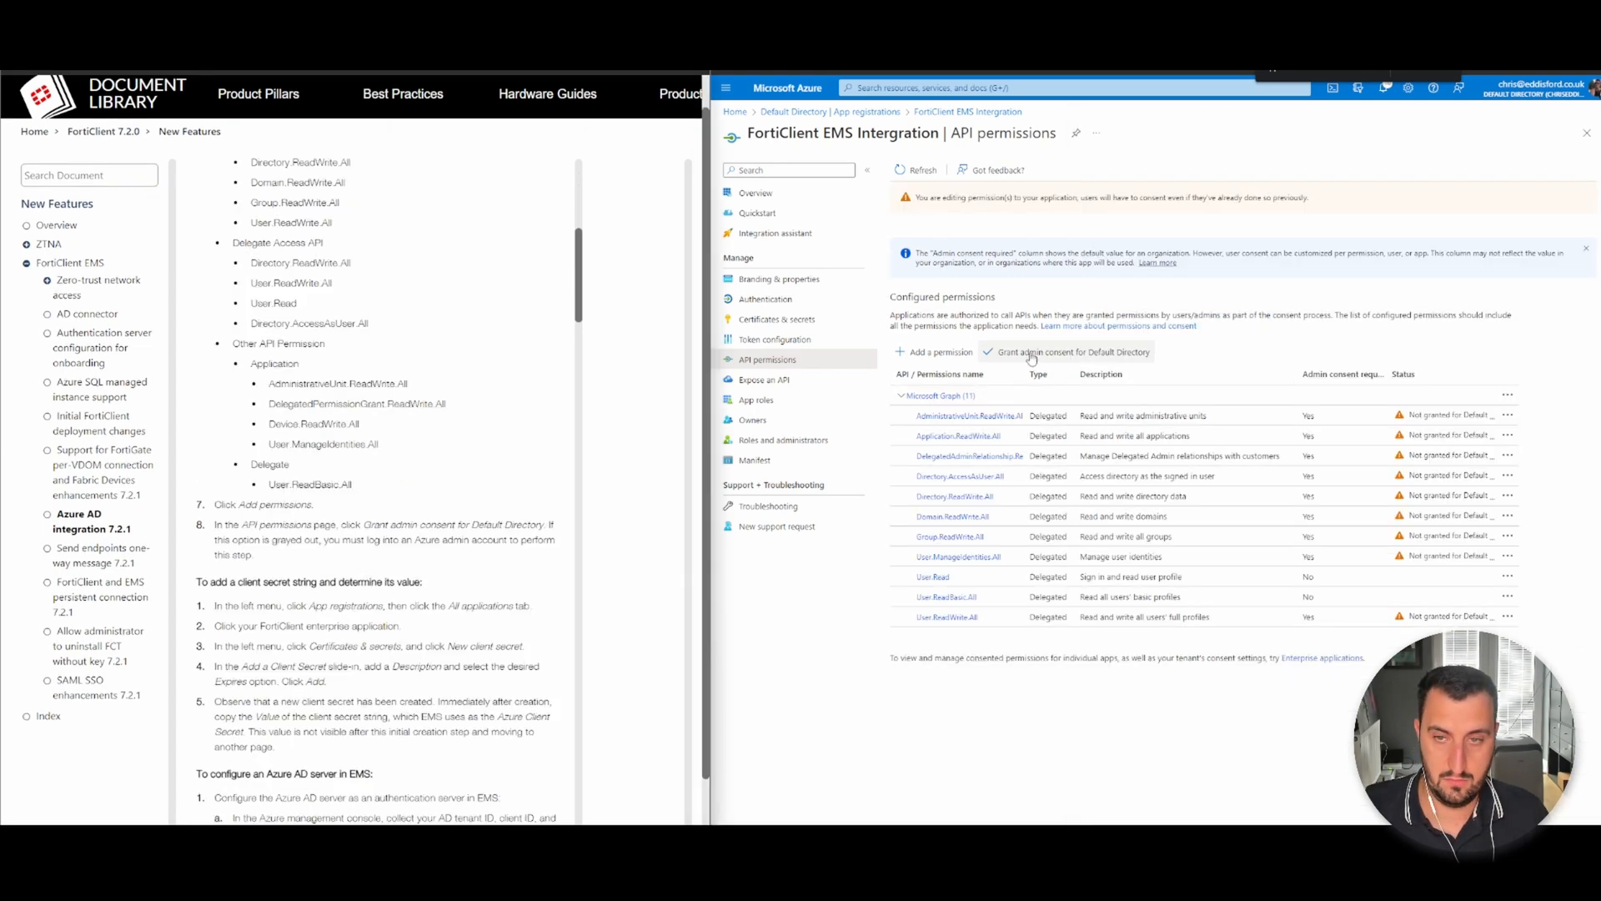
click(1069, 352)
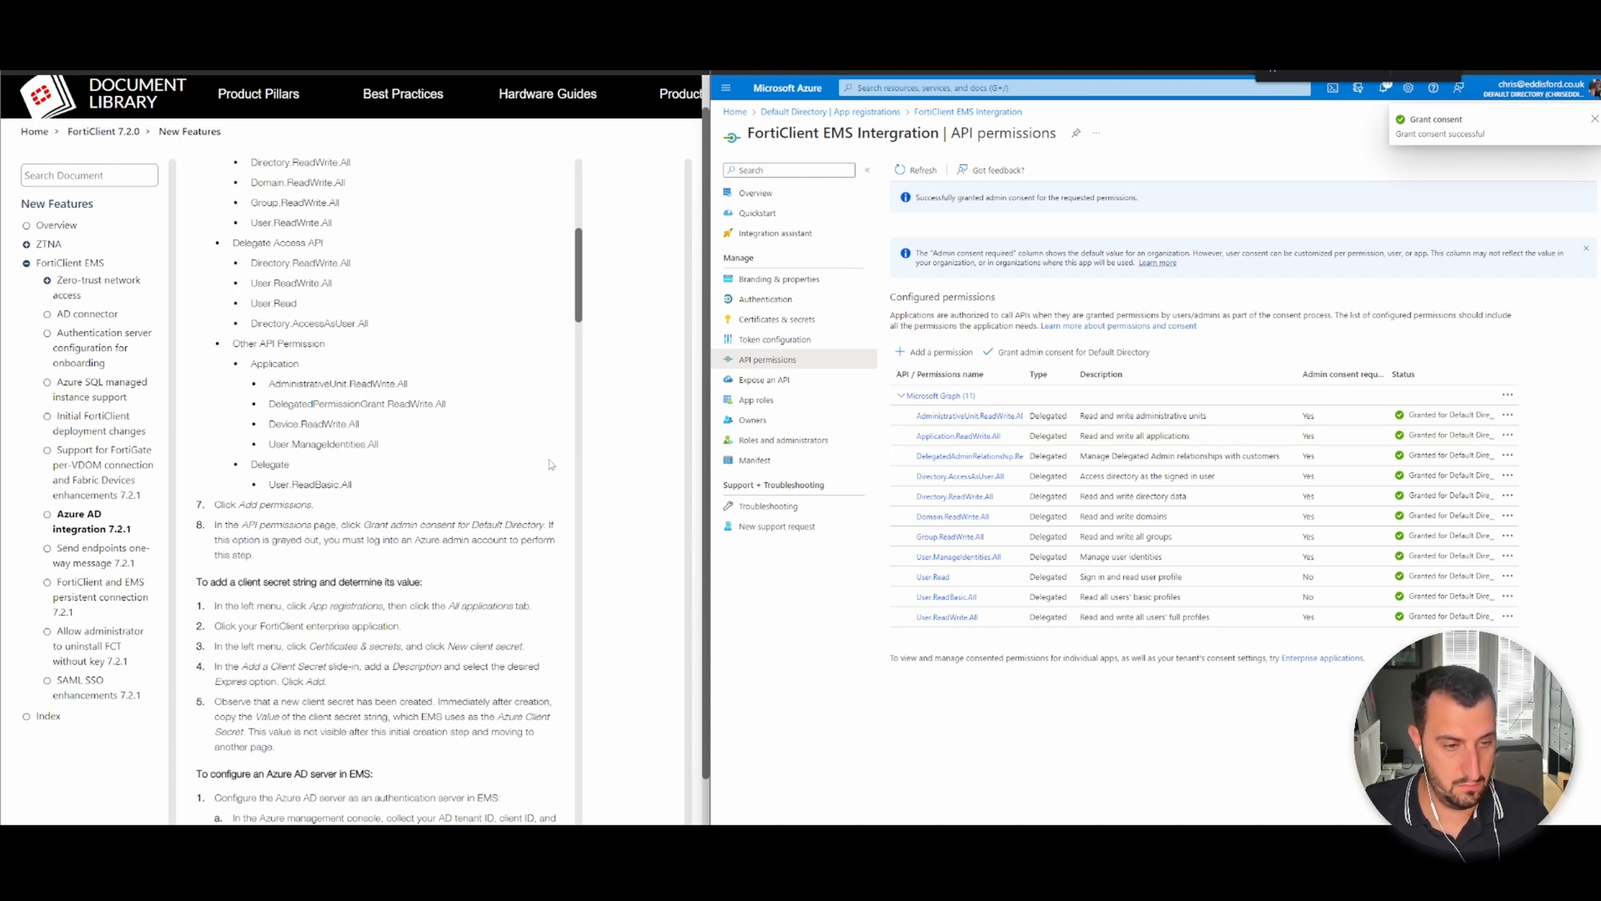
mouse_move(476, 508)
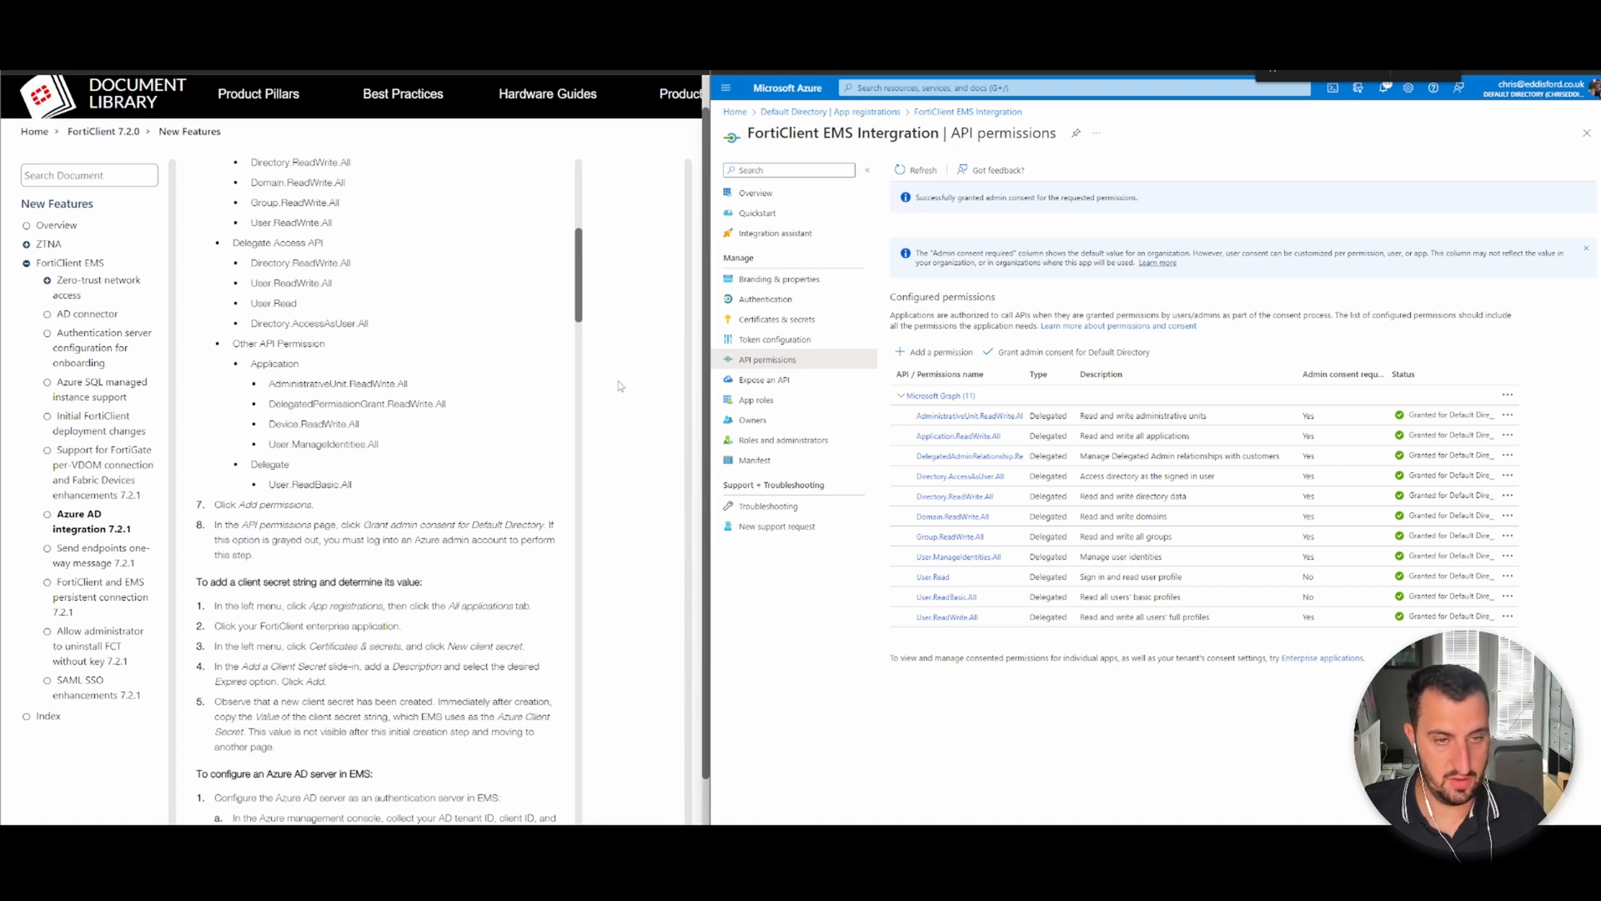
scroll(down, 3)
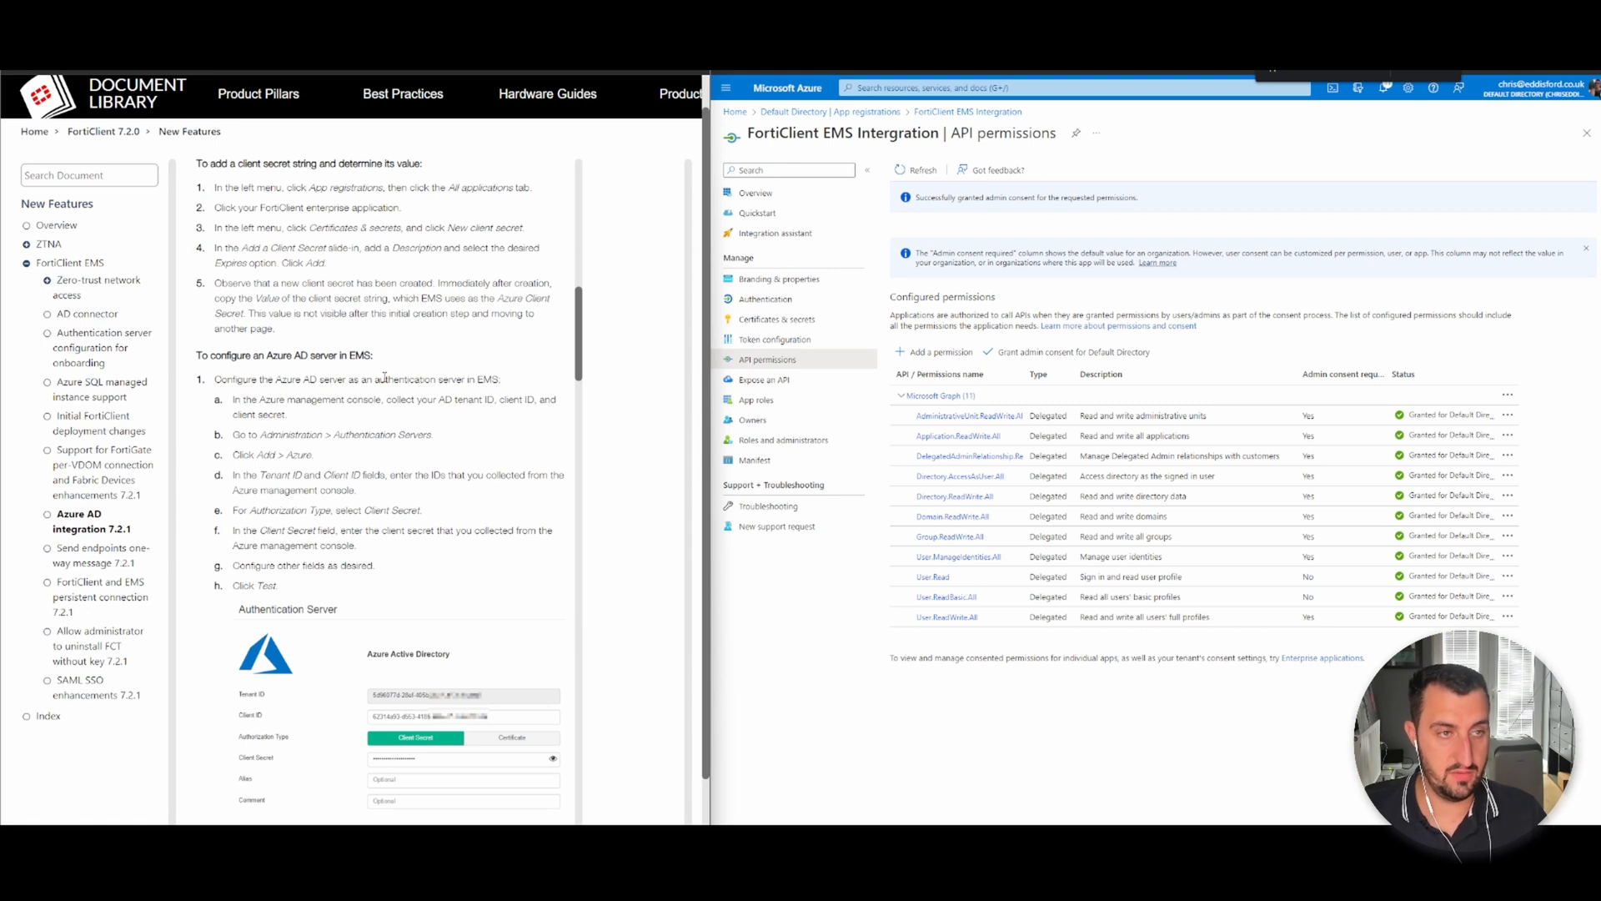
mouse_move(549, 315)
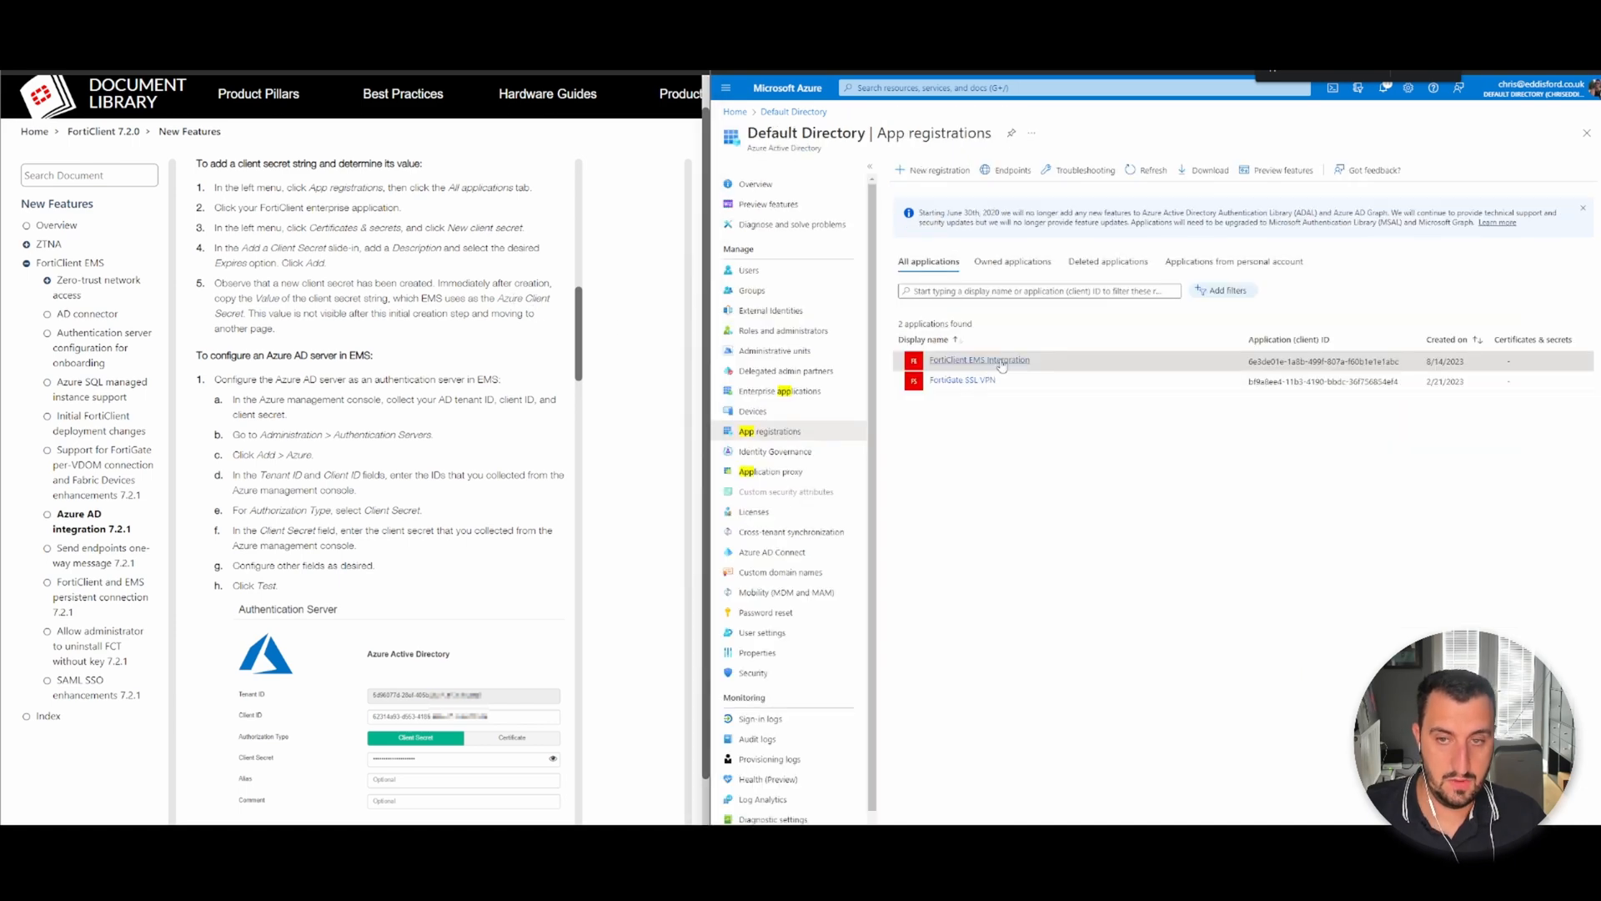
Add a new client secret described 'FortiClient EMS' under Certificates & secrets, choosing its expiry period.
click(979, 361)
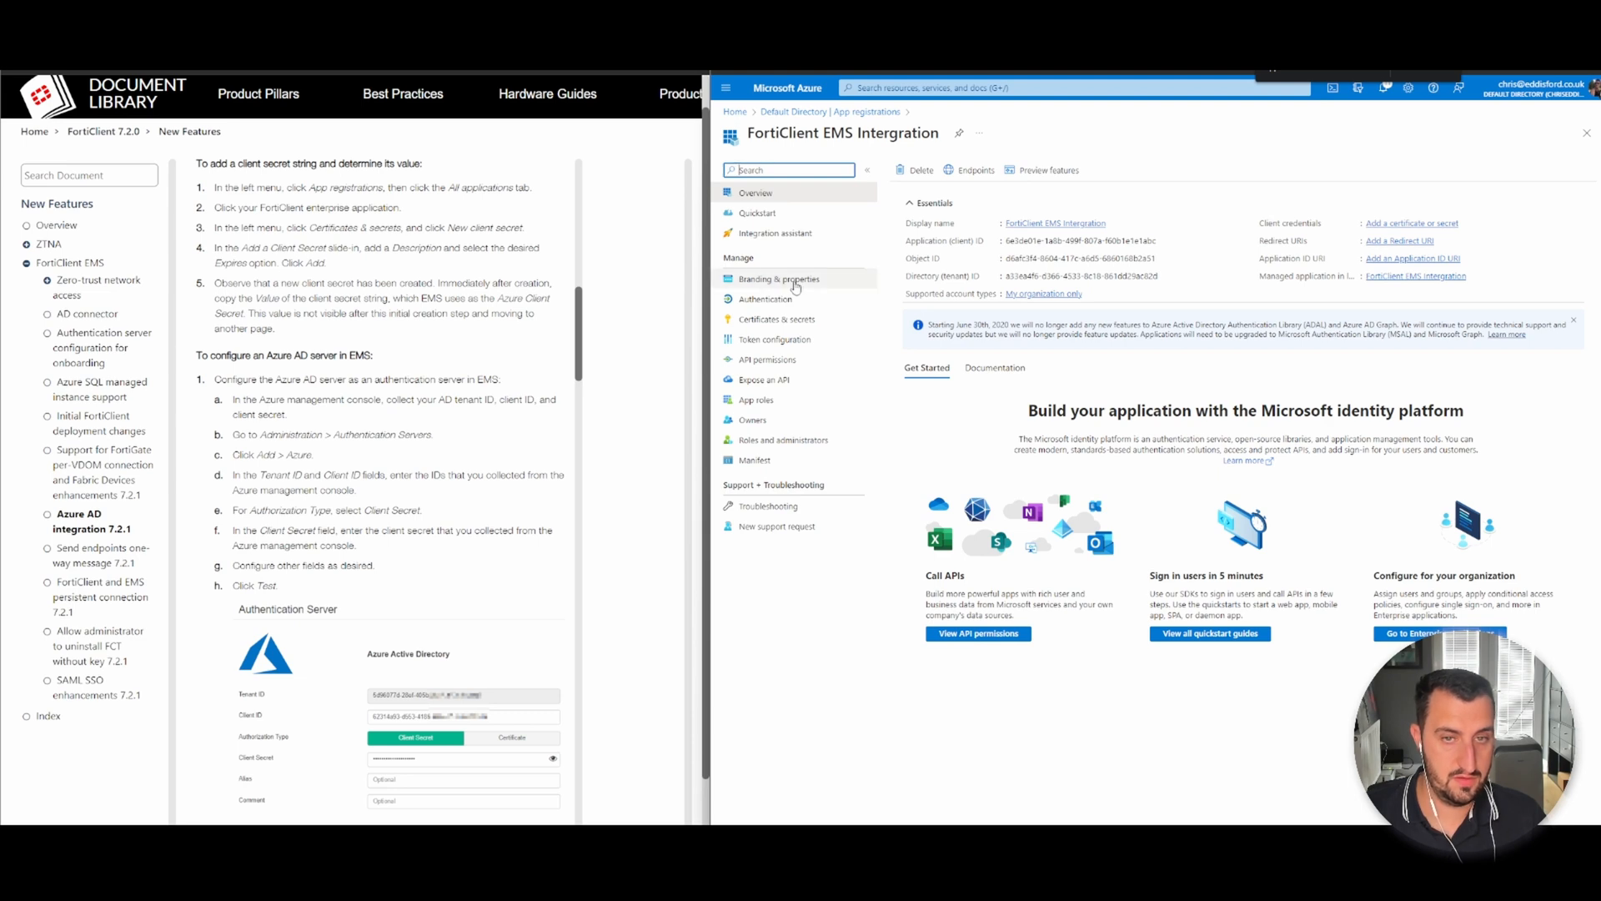
click(775, 318)
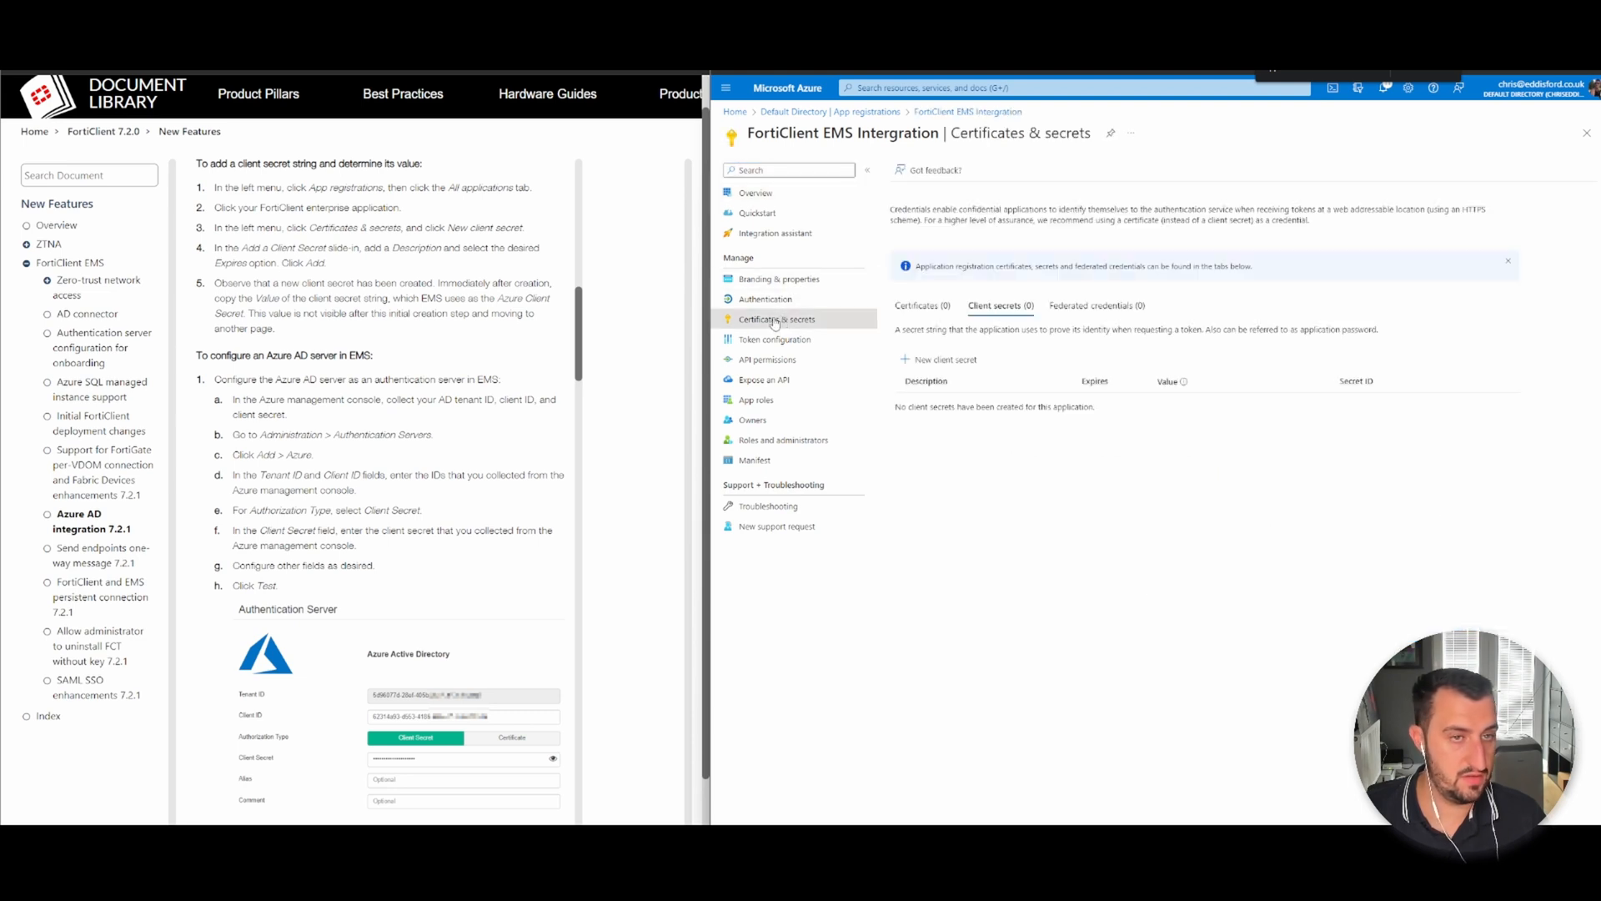
click(940, 359)
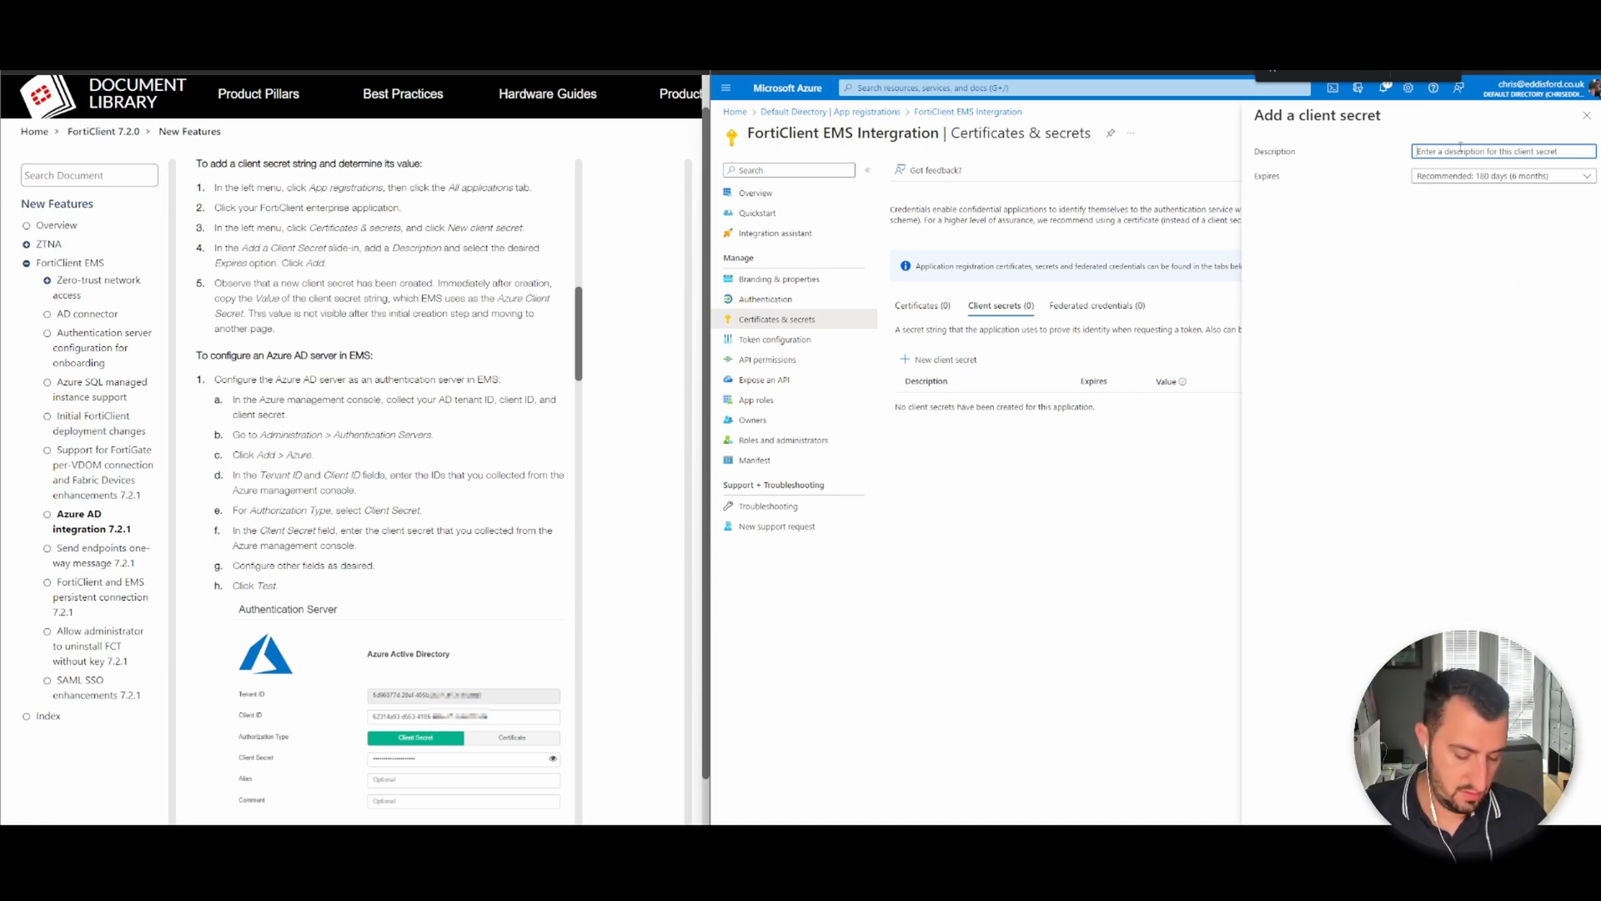
text(f)
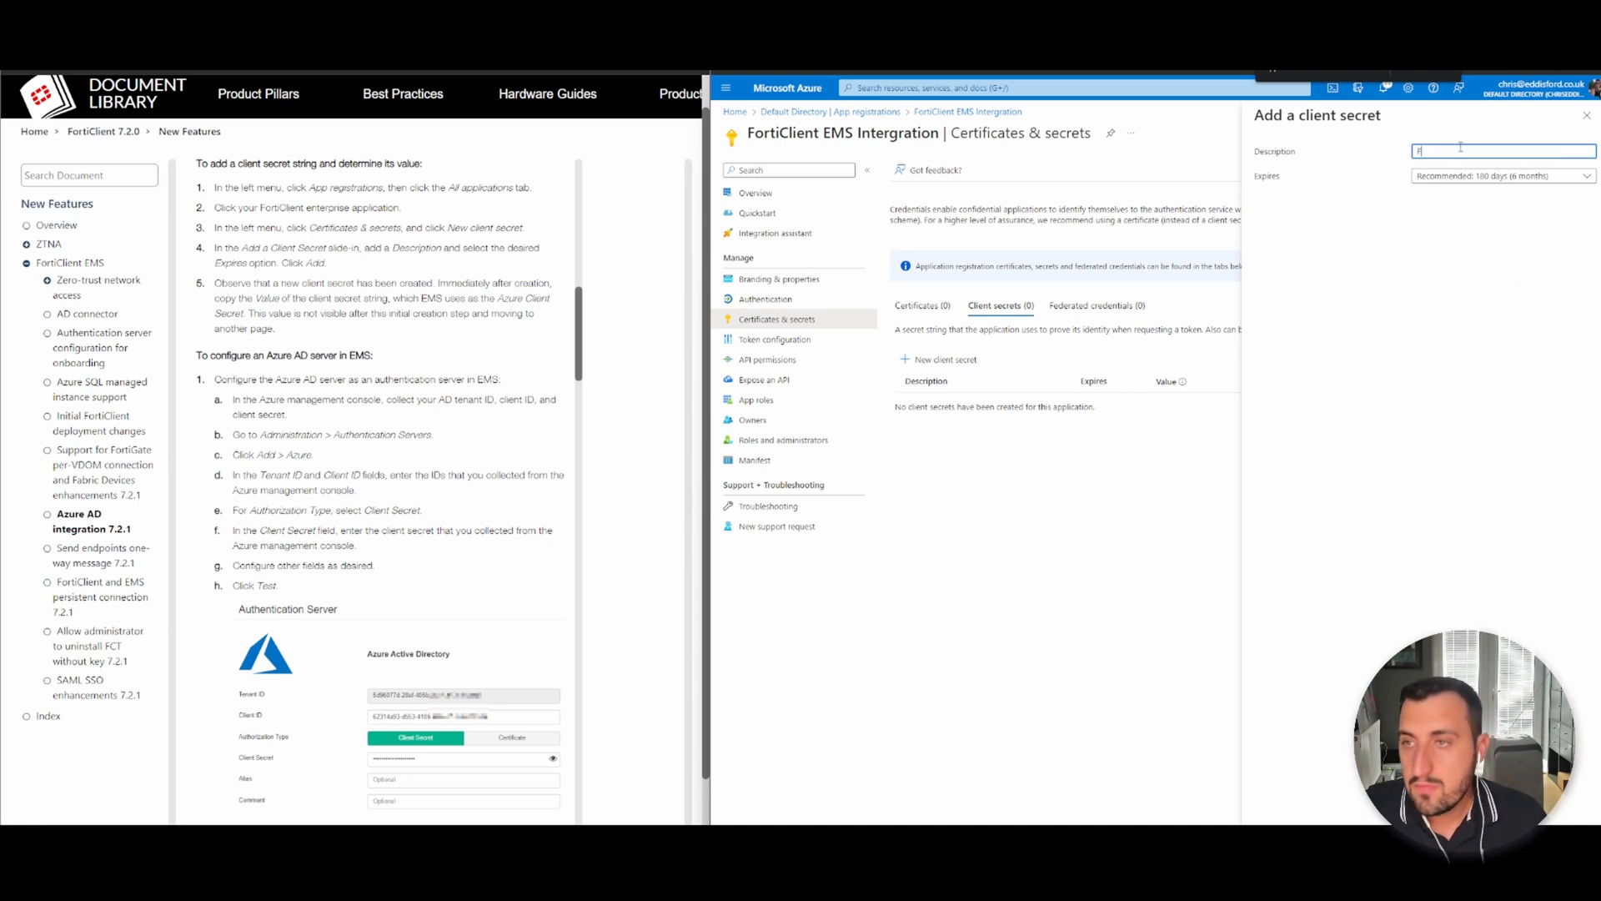
text(FortiClient M)
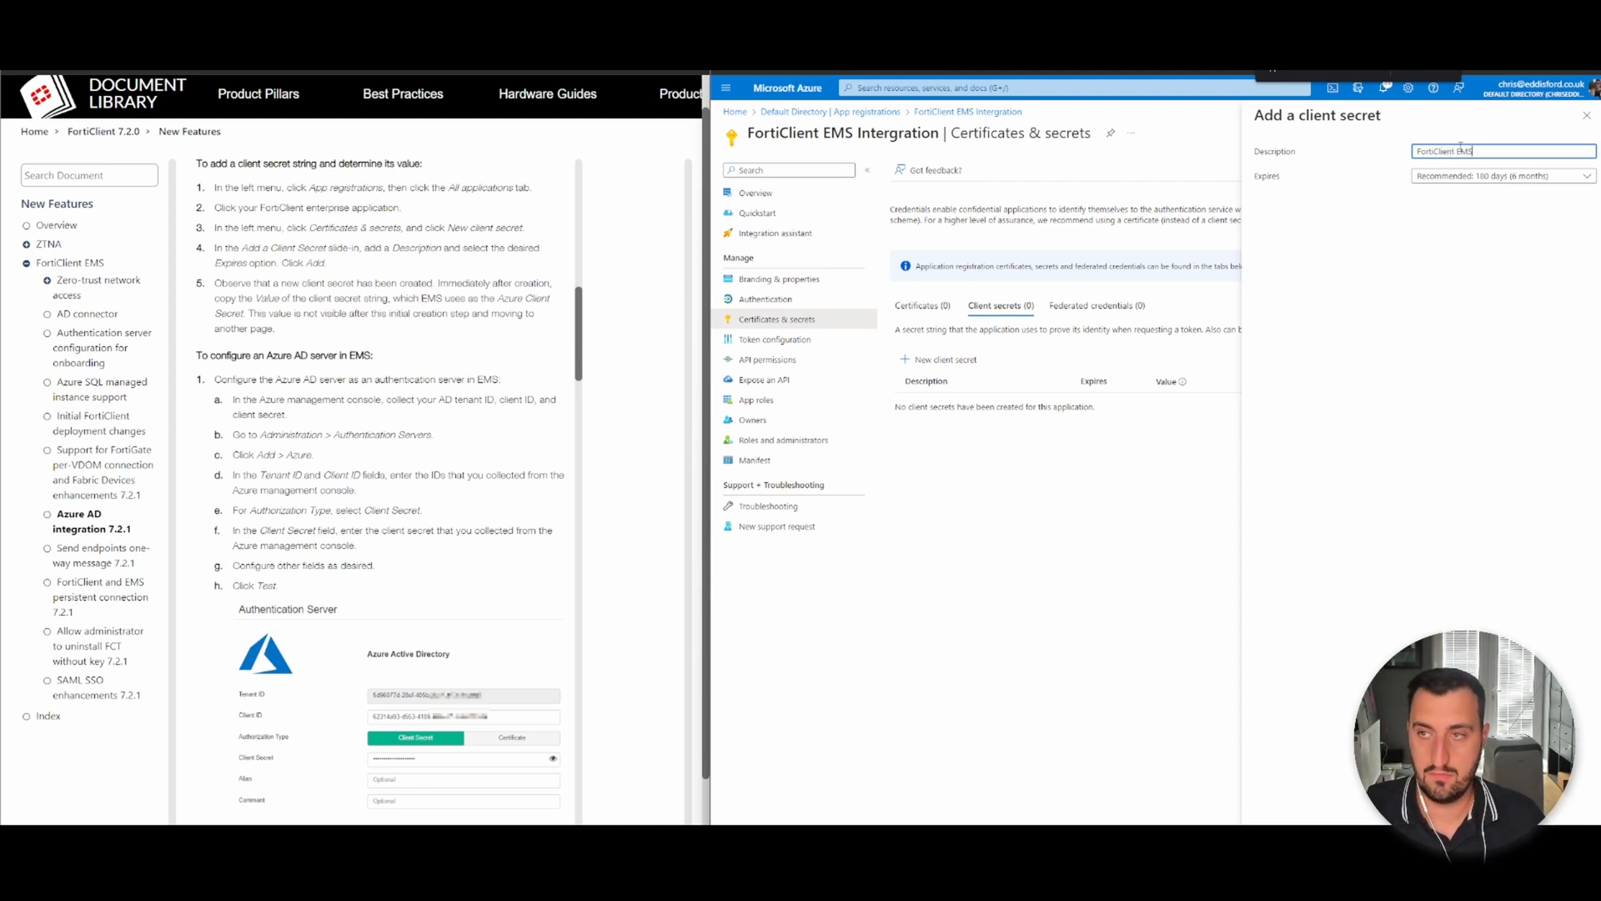
click(1499, 175)
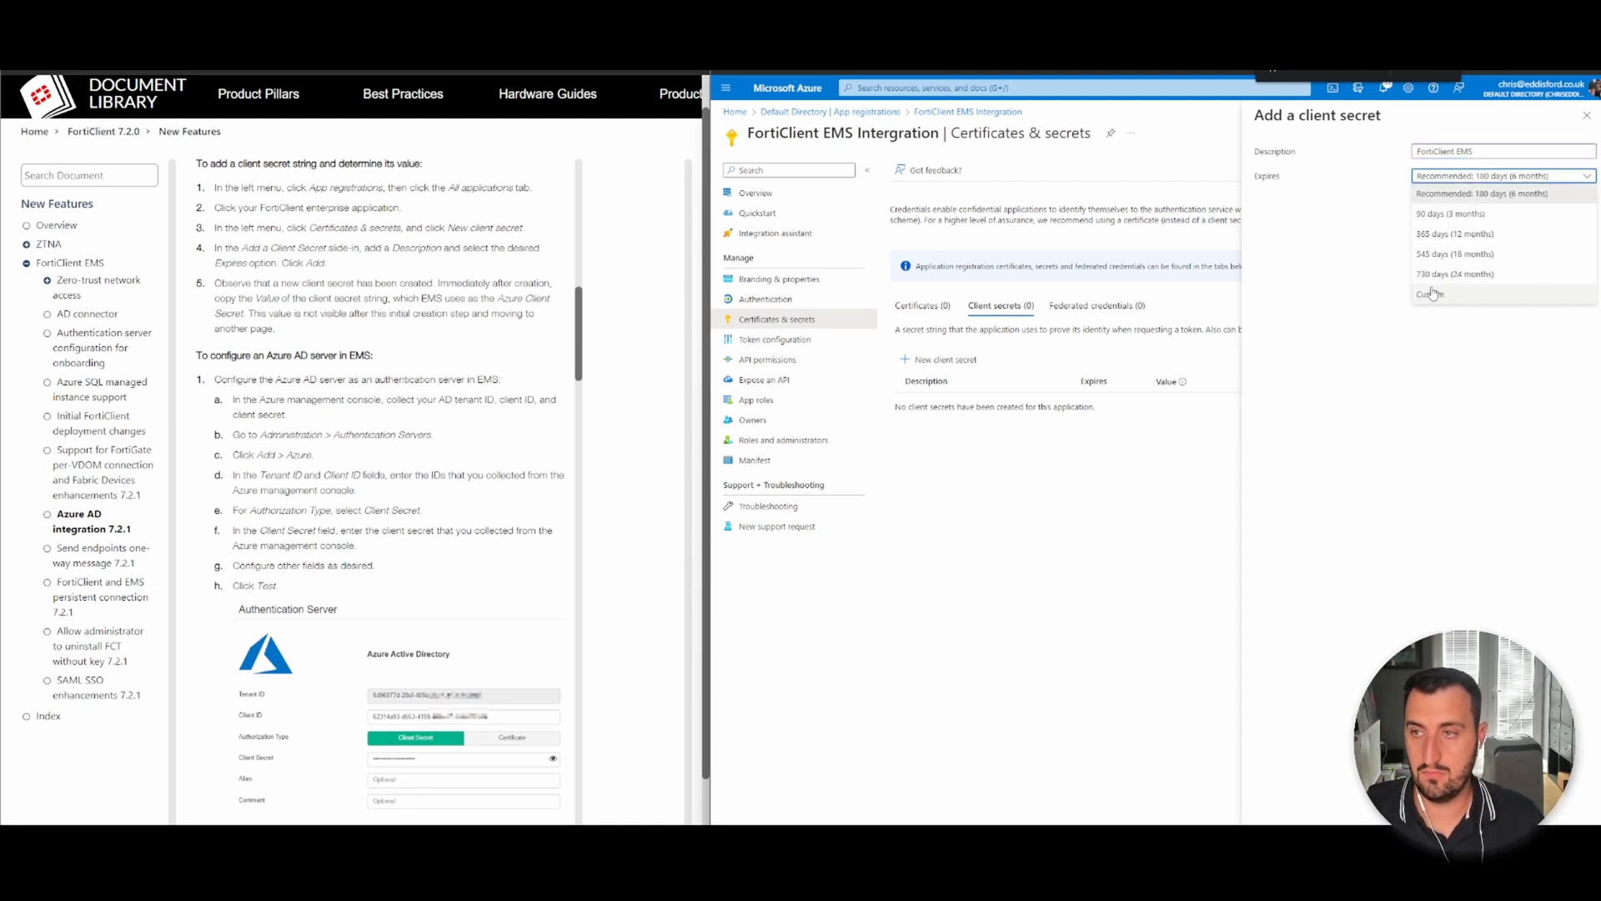
click(1501, 193)
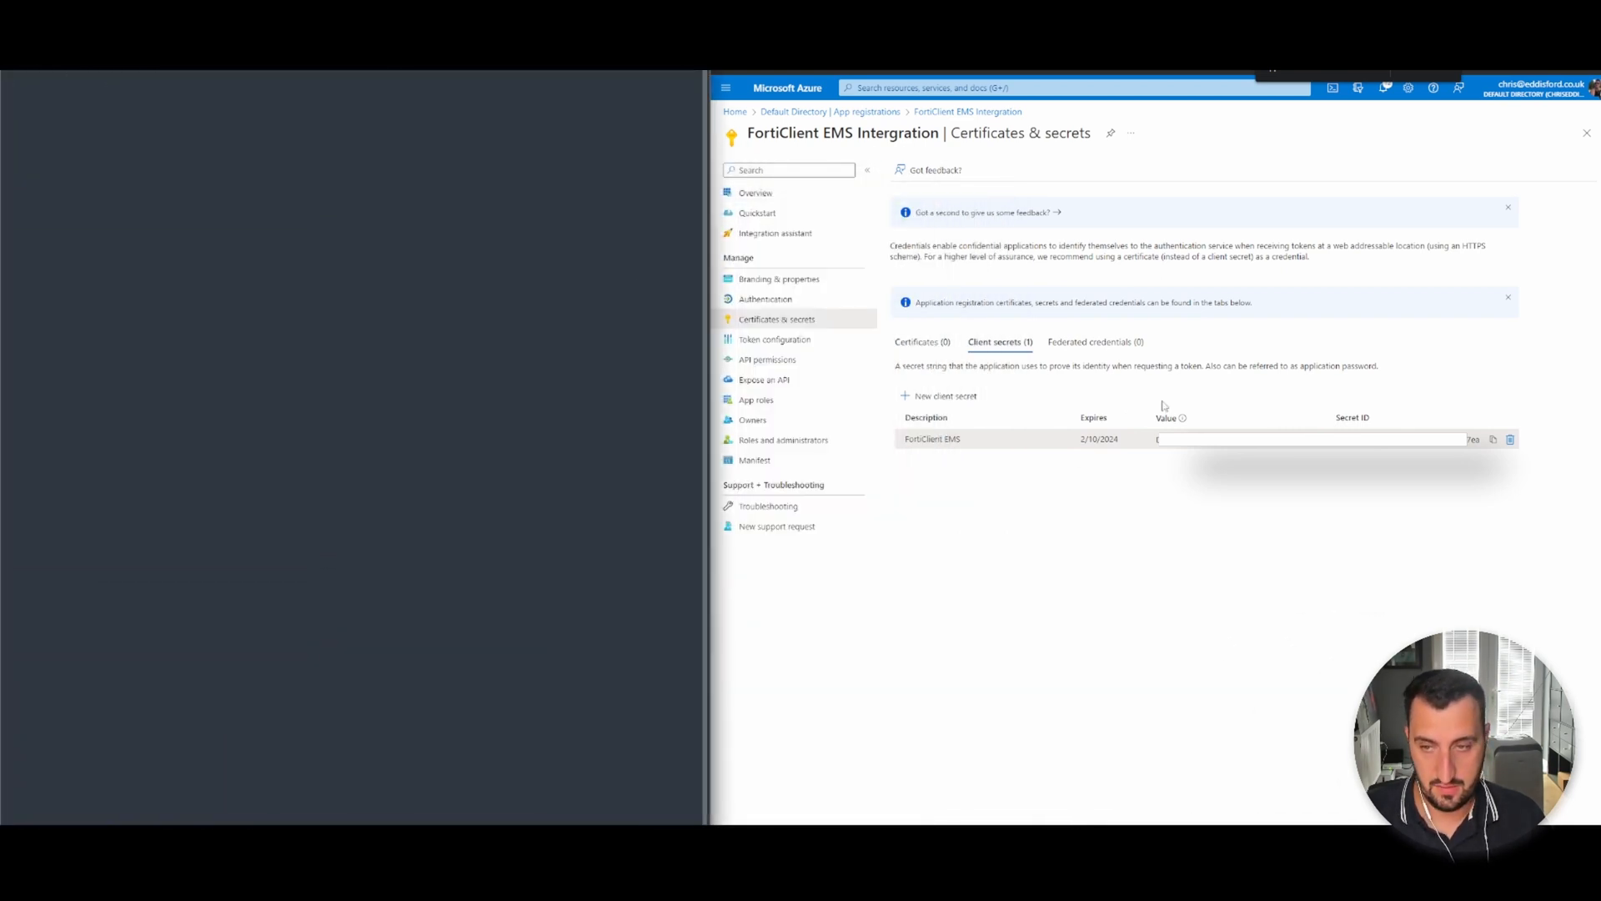
Copy the new client secret's value and ID for use in FortiClient EMS.
click(1492, 438)
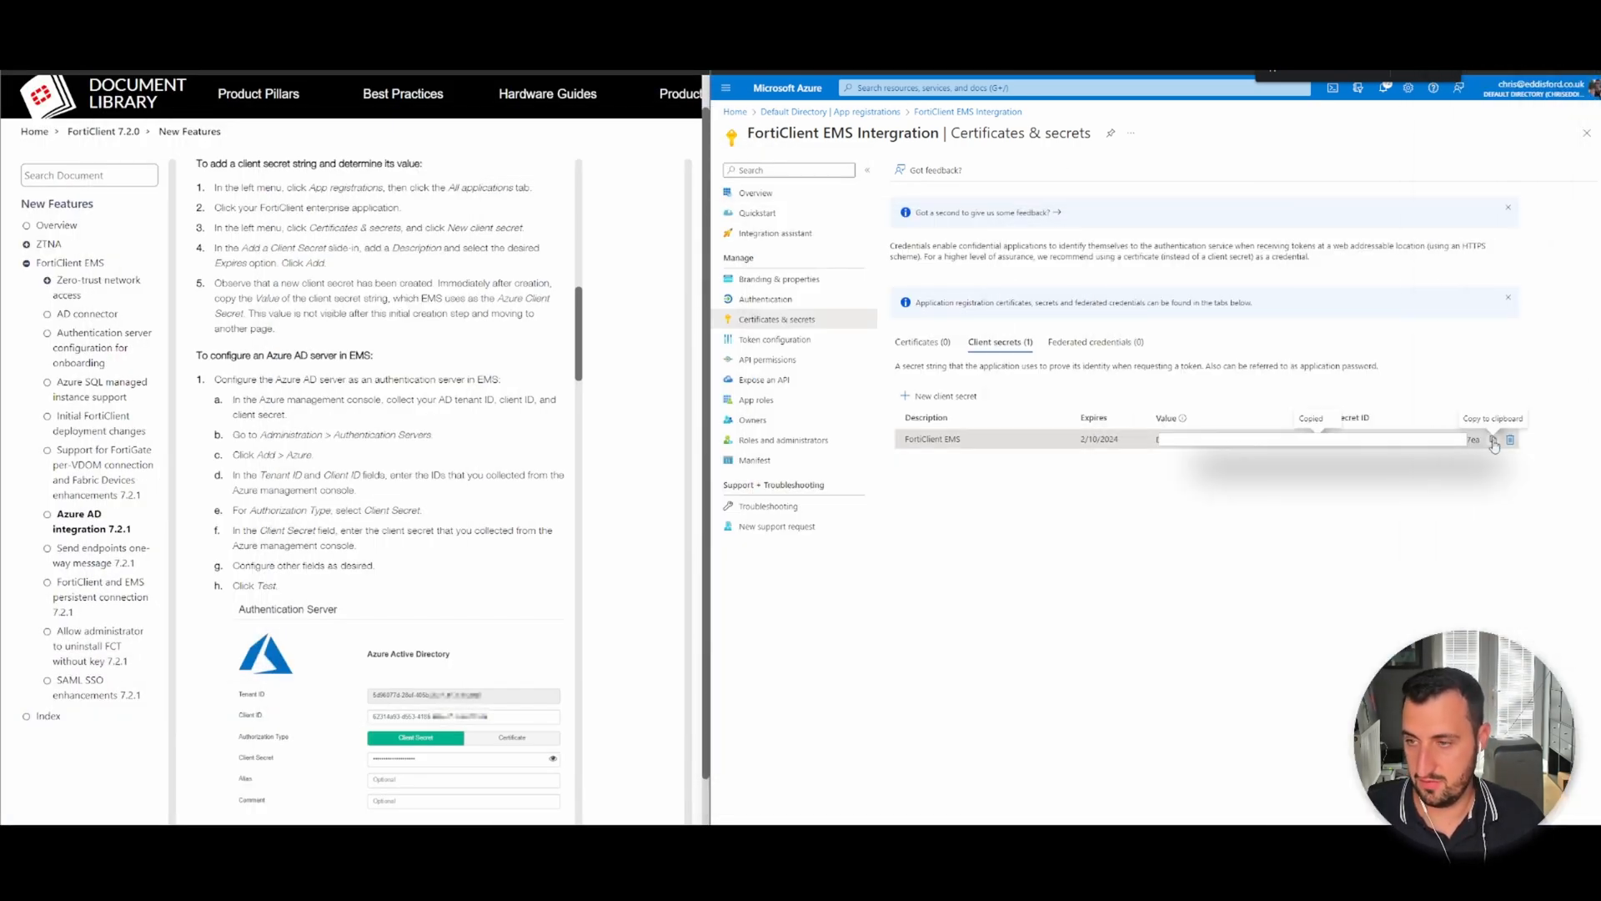
click(1510, 439)
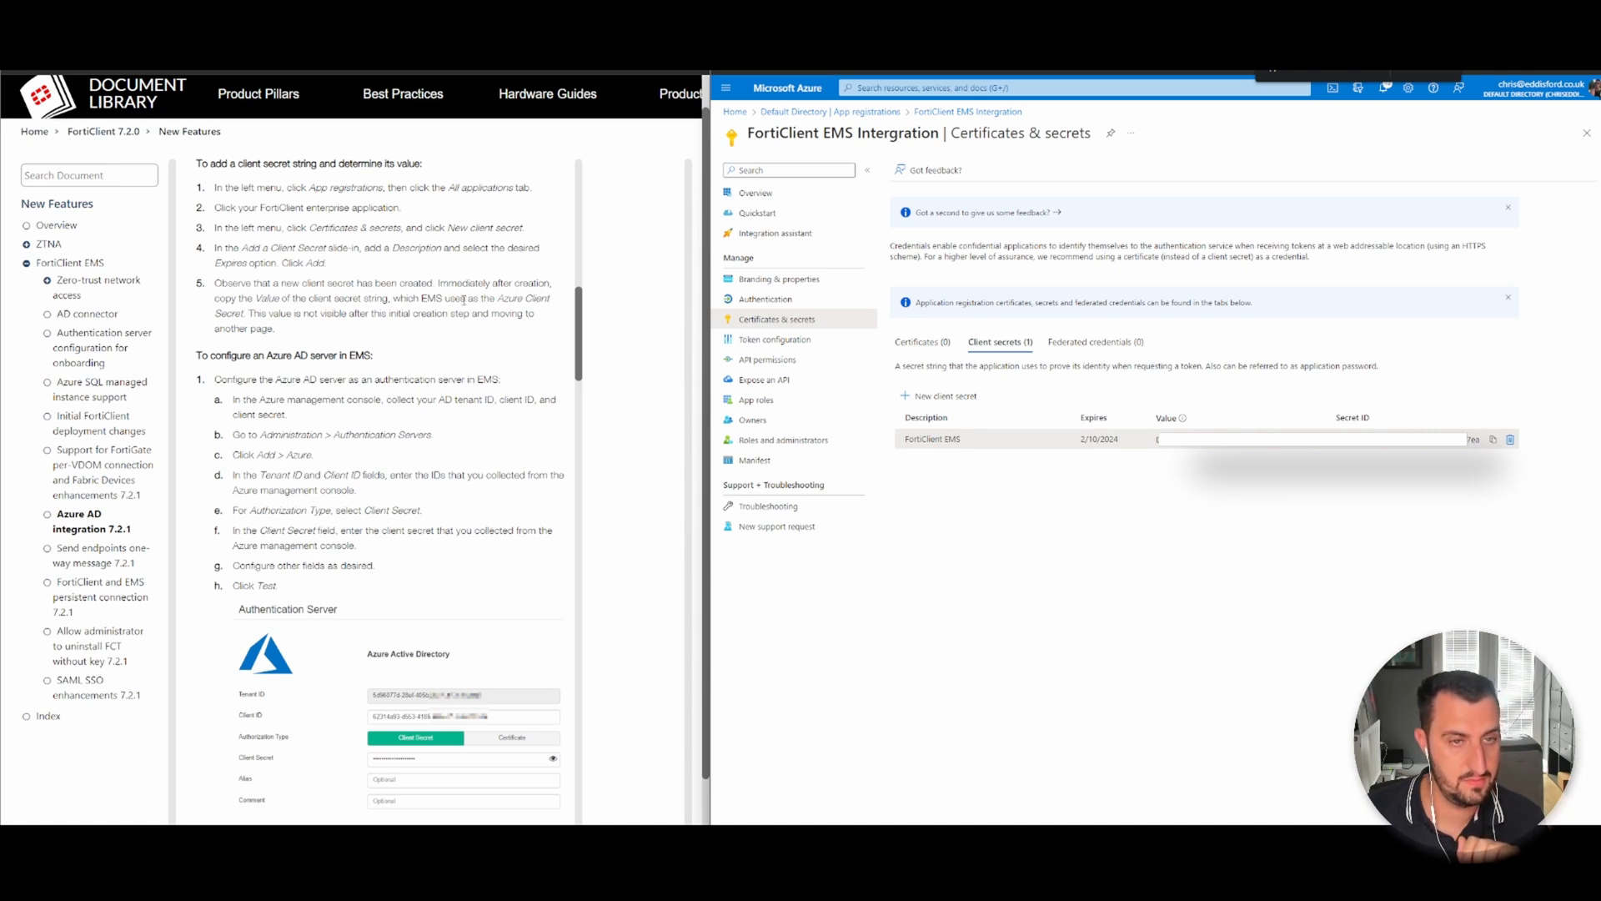
scroll(down, 3)
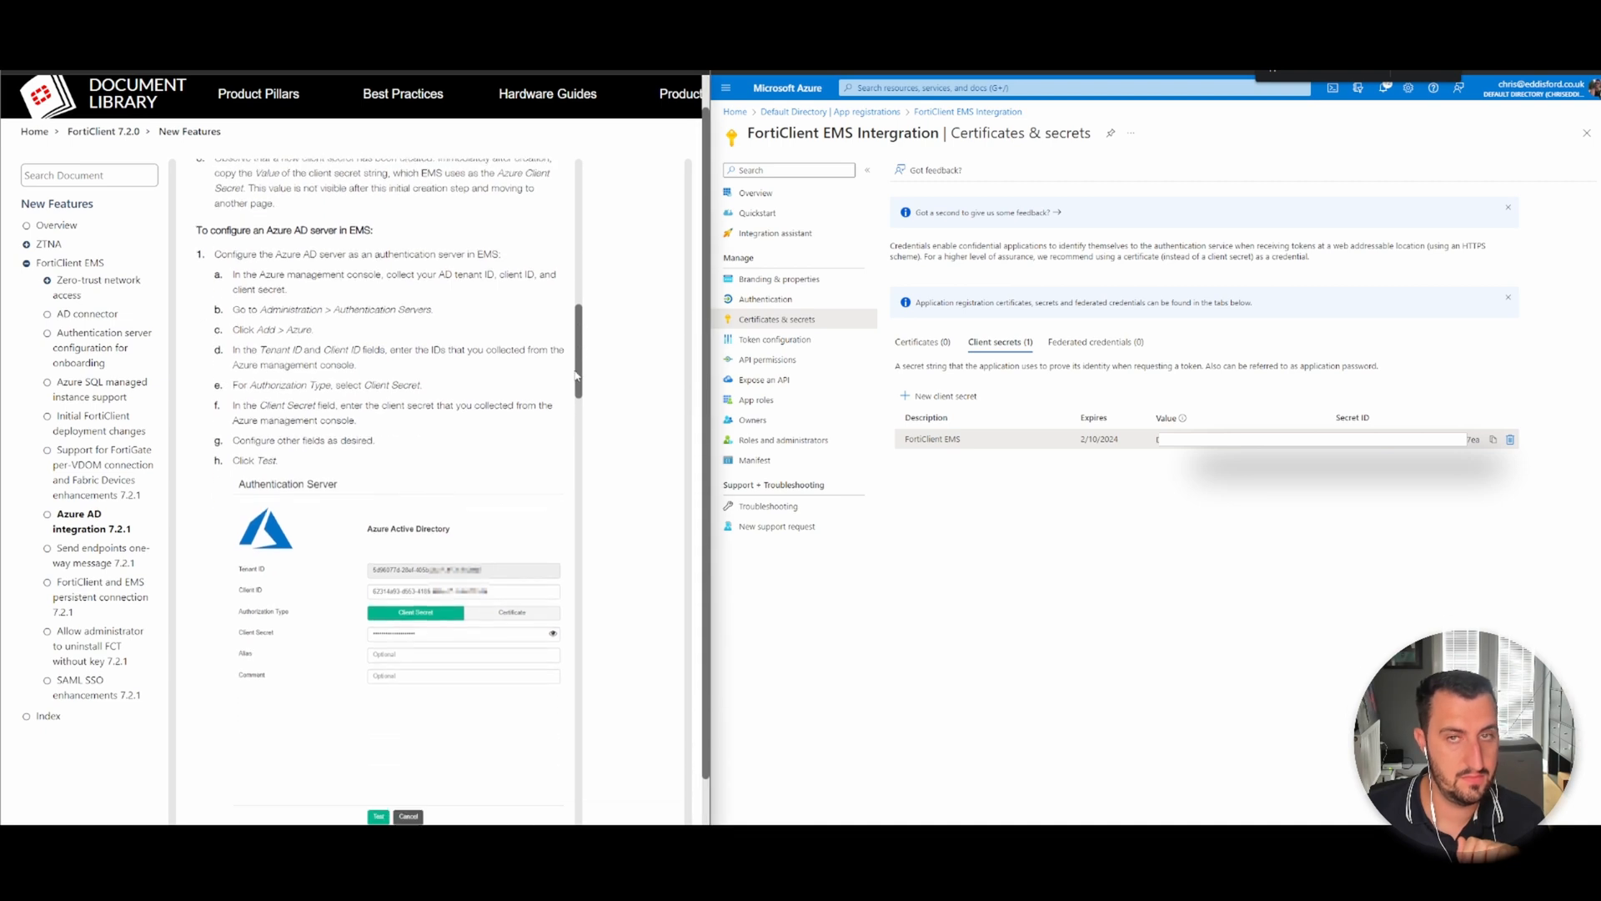
scroll(down, 3)
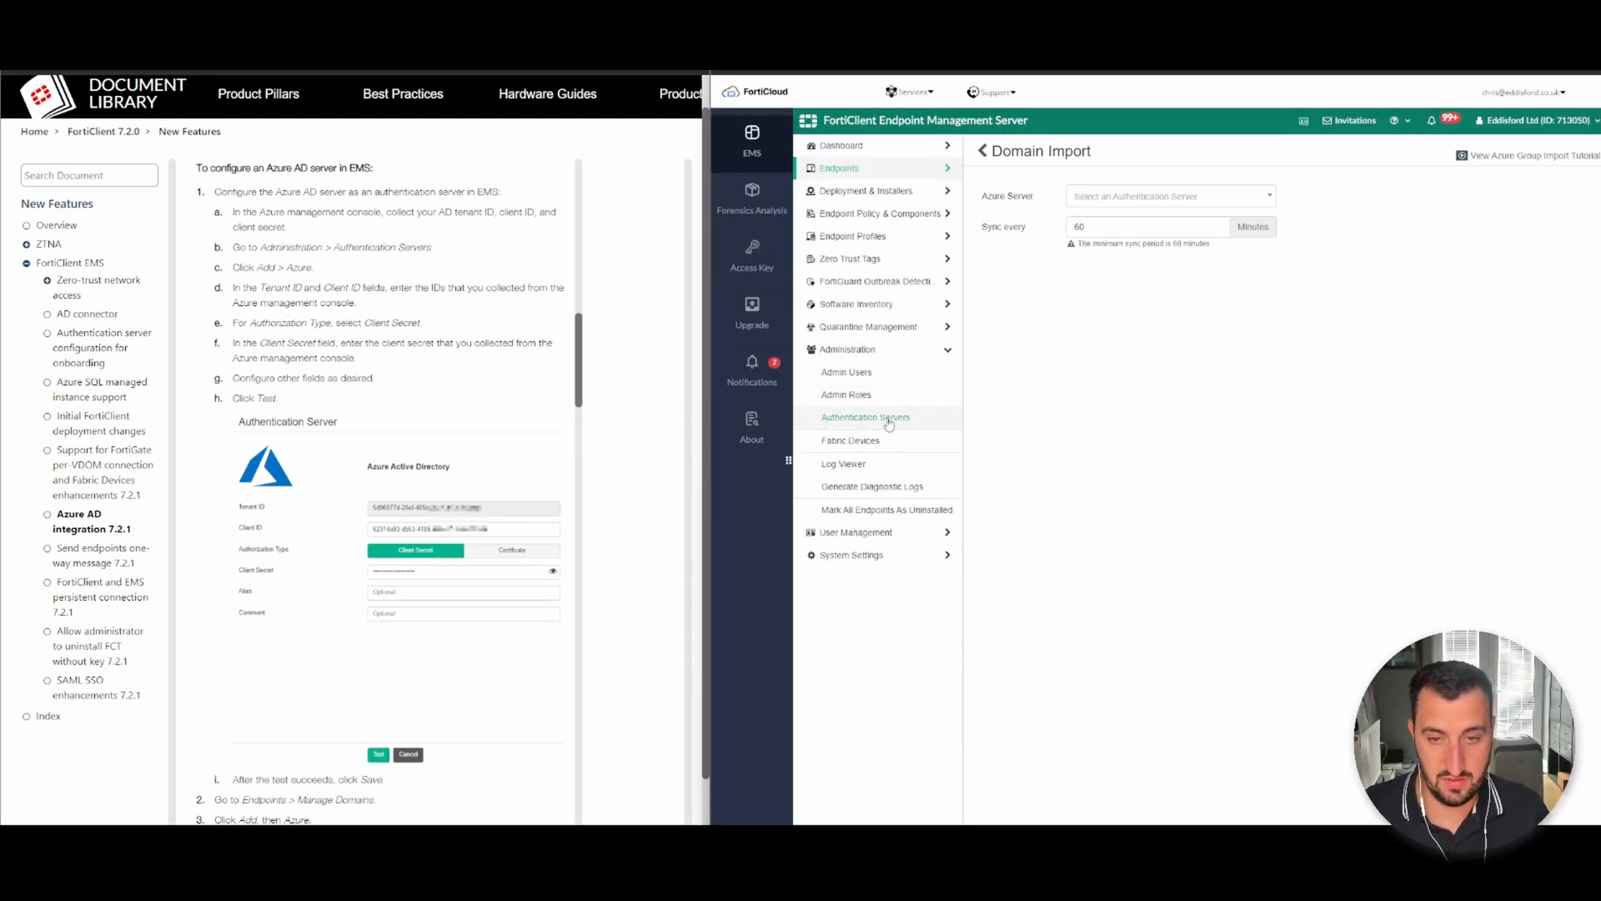
Add an Azure authentication server with the tenant ID, client ID and secret, then return to the dashboard.
click(865, 416)
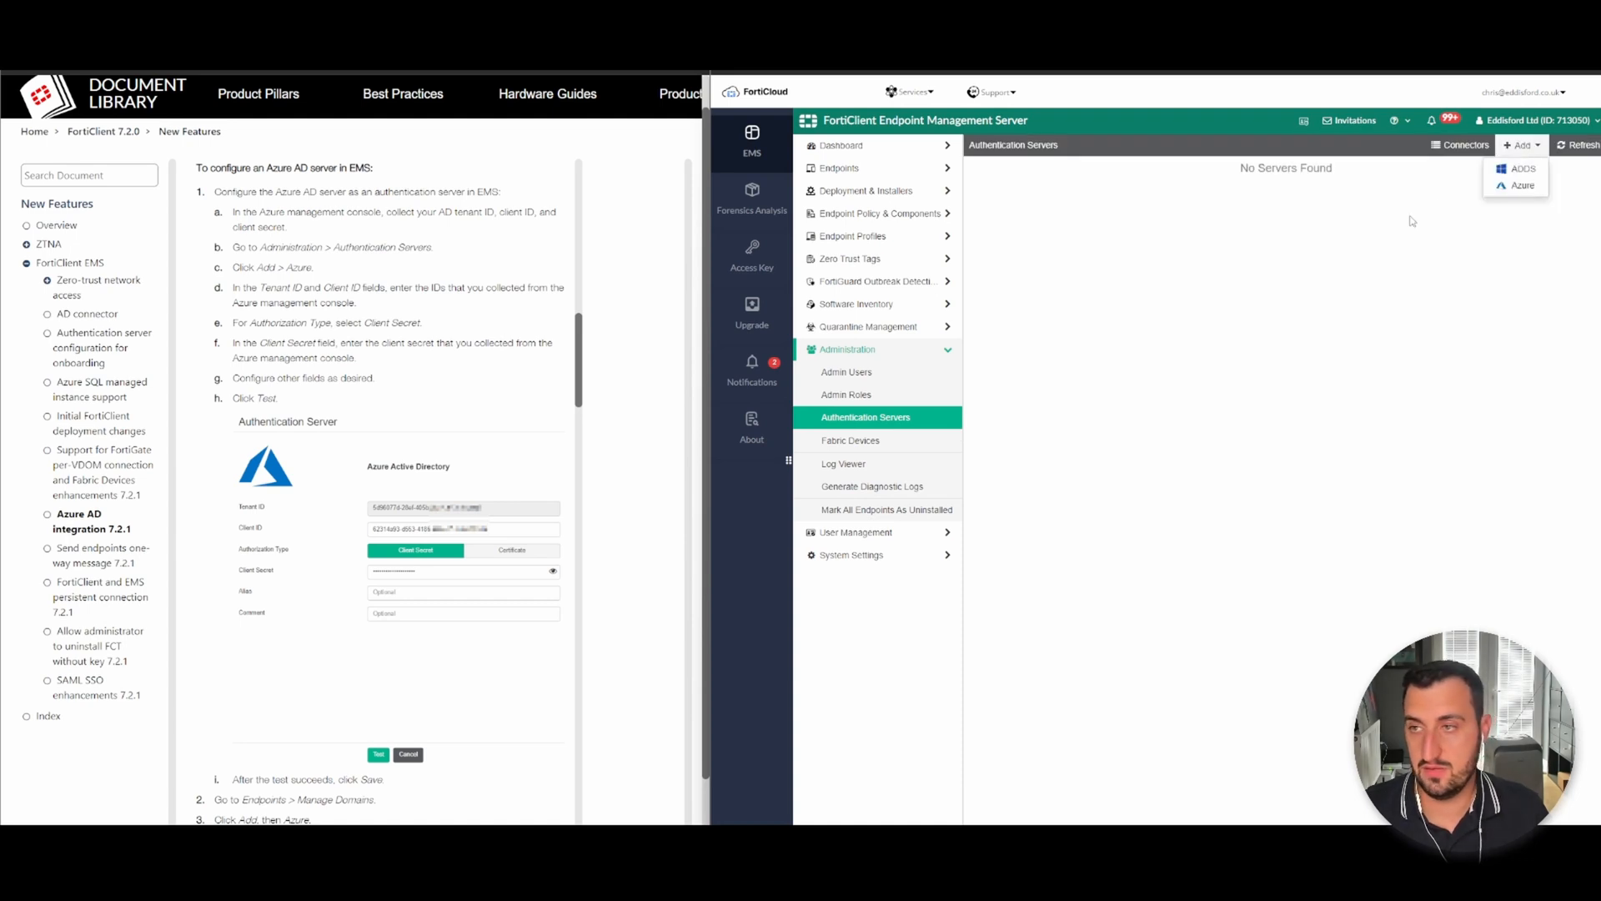
click(1523, 185)
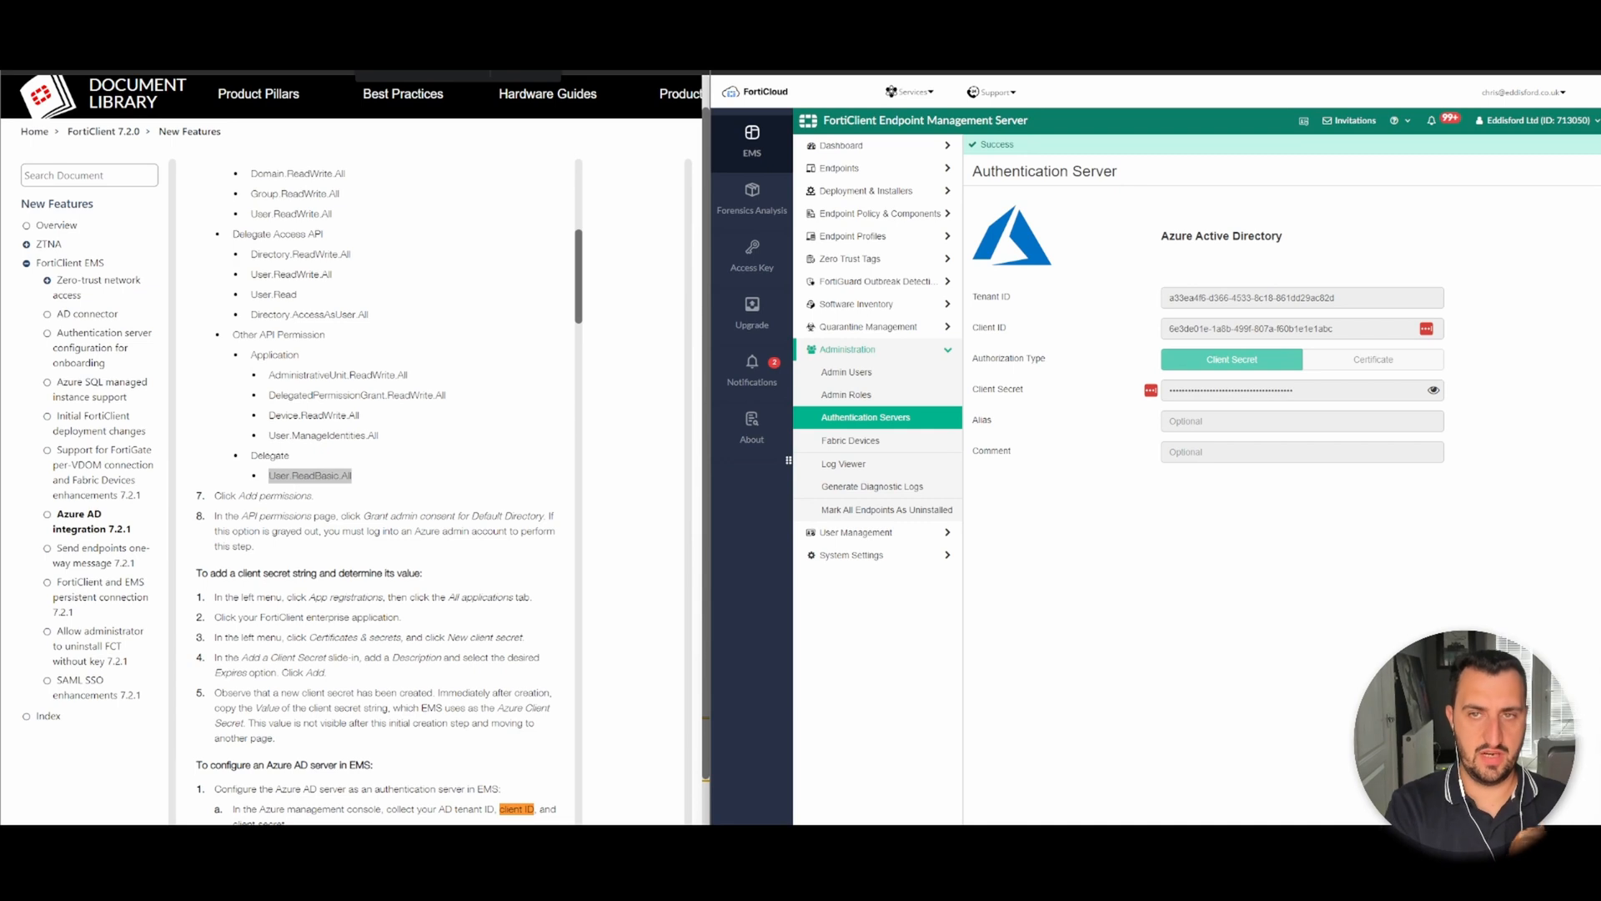
mouse_move(1007, 202)
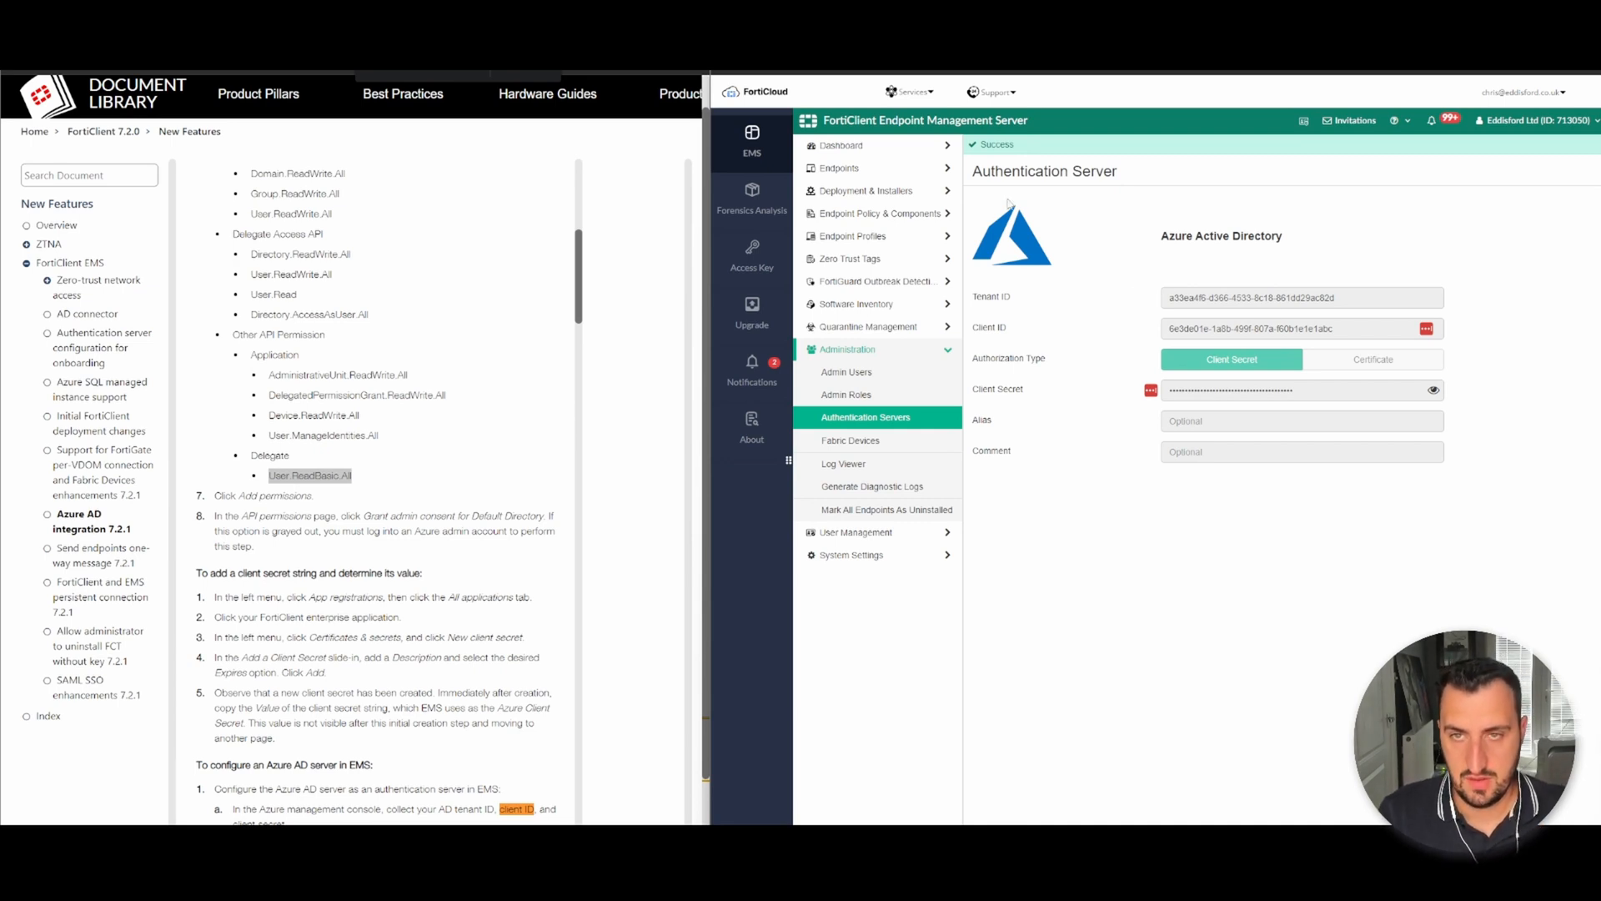
mouse_move(1089, 390)
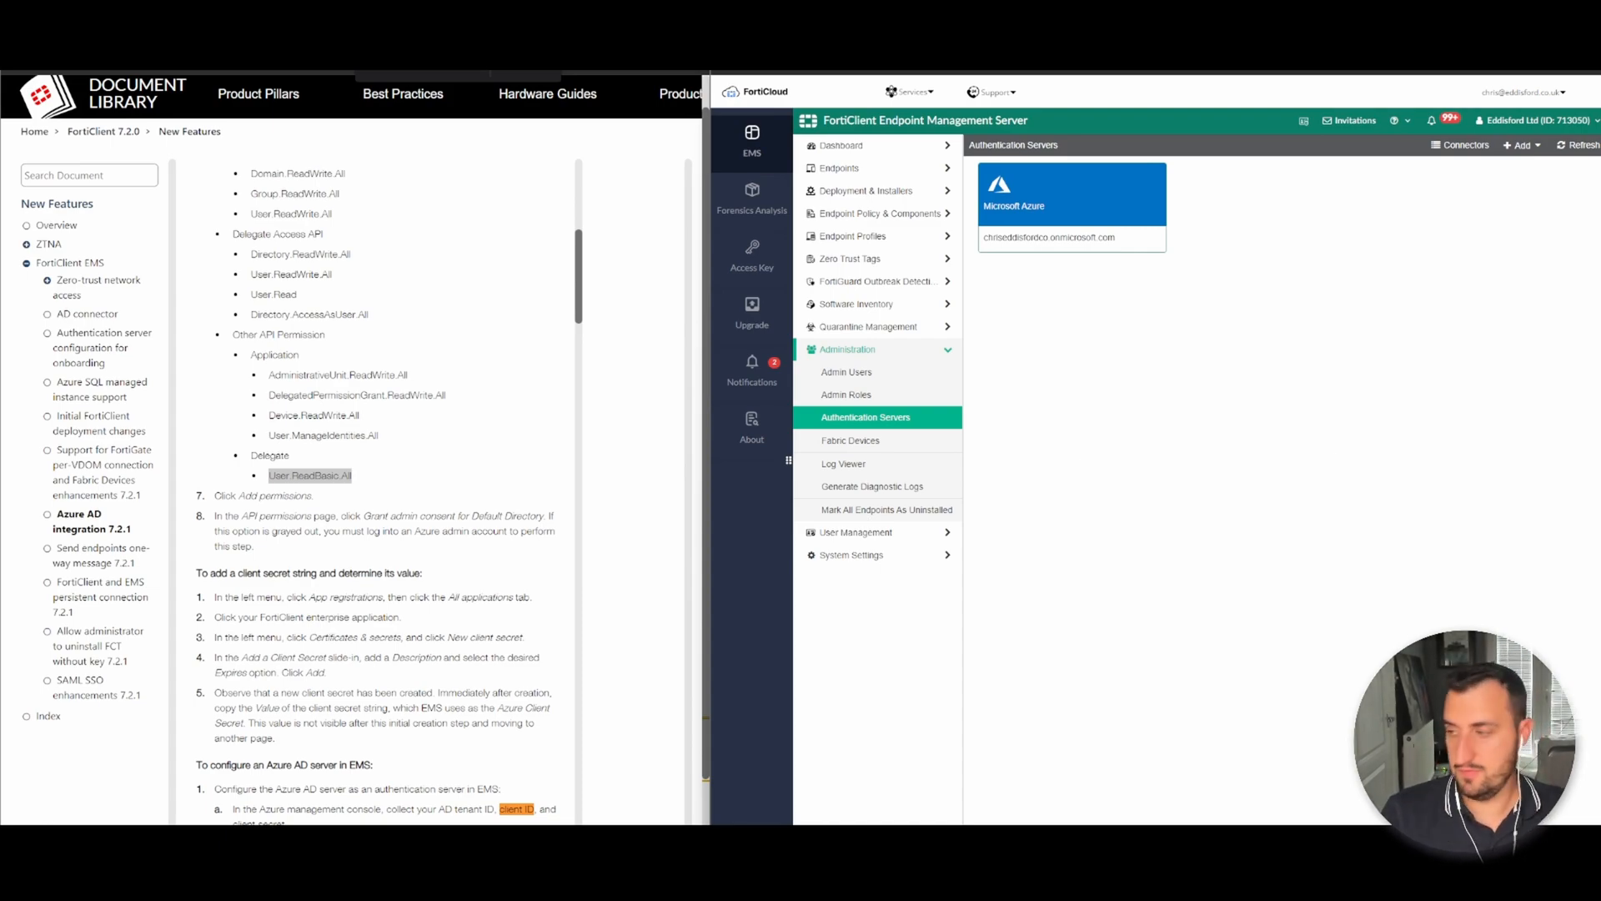
click(840, 143)
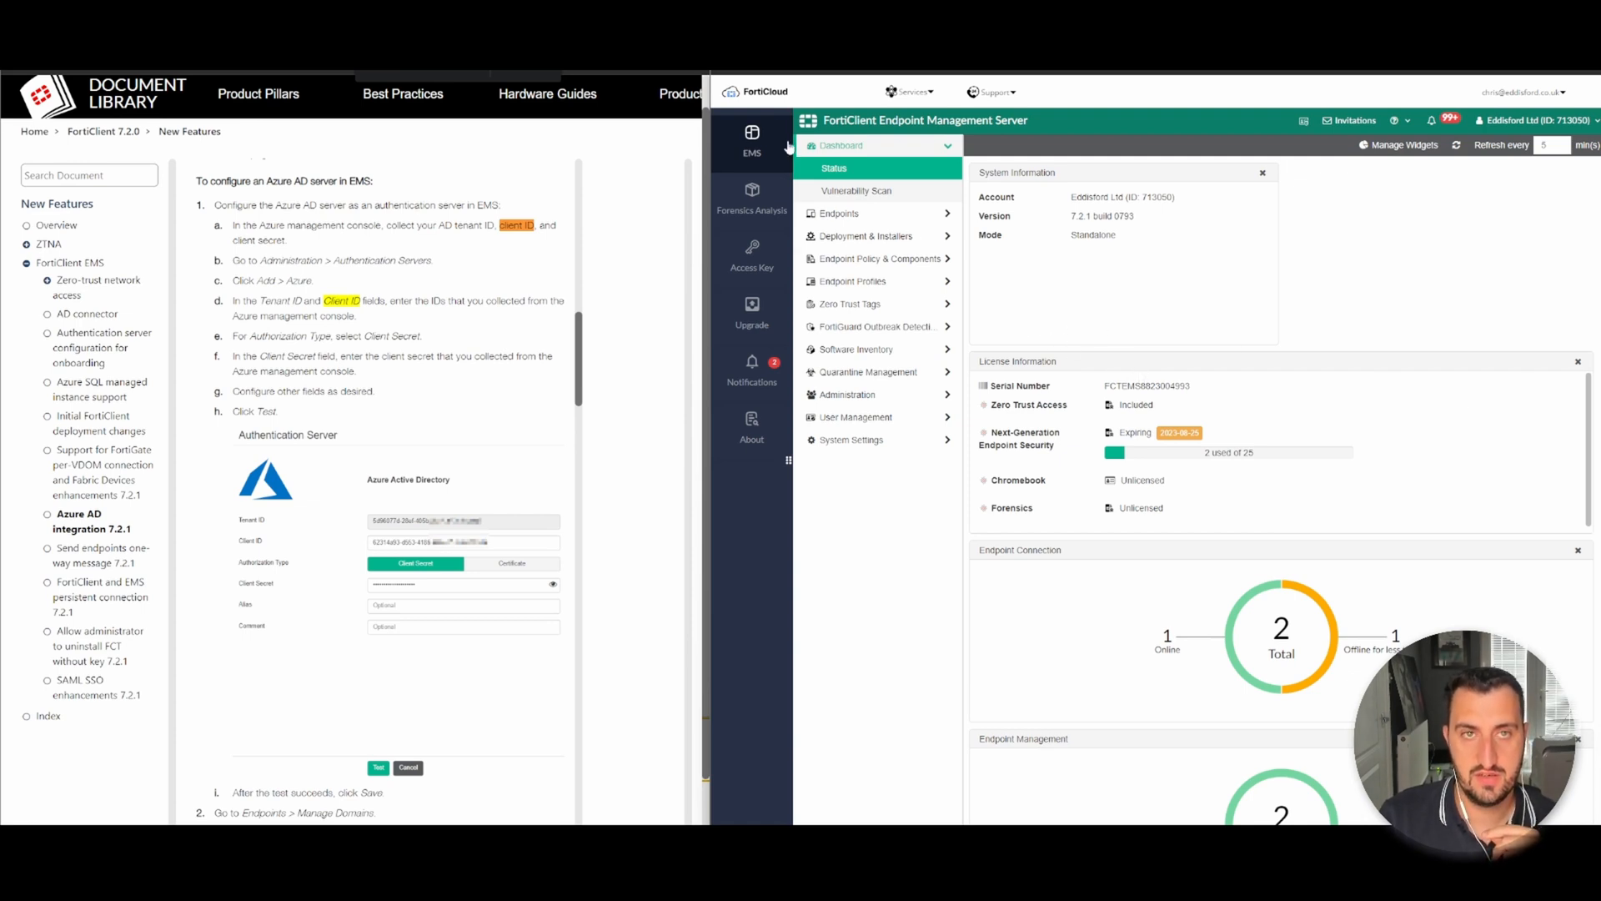
From Endpoints > Manage Domains, import the entire Azure domain via the Azure server and save.
click(839, 167)
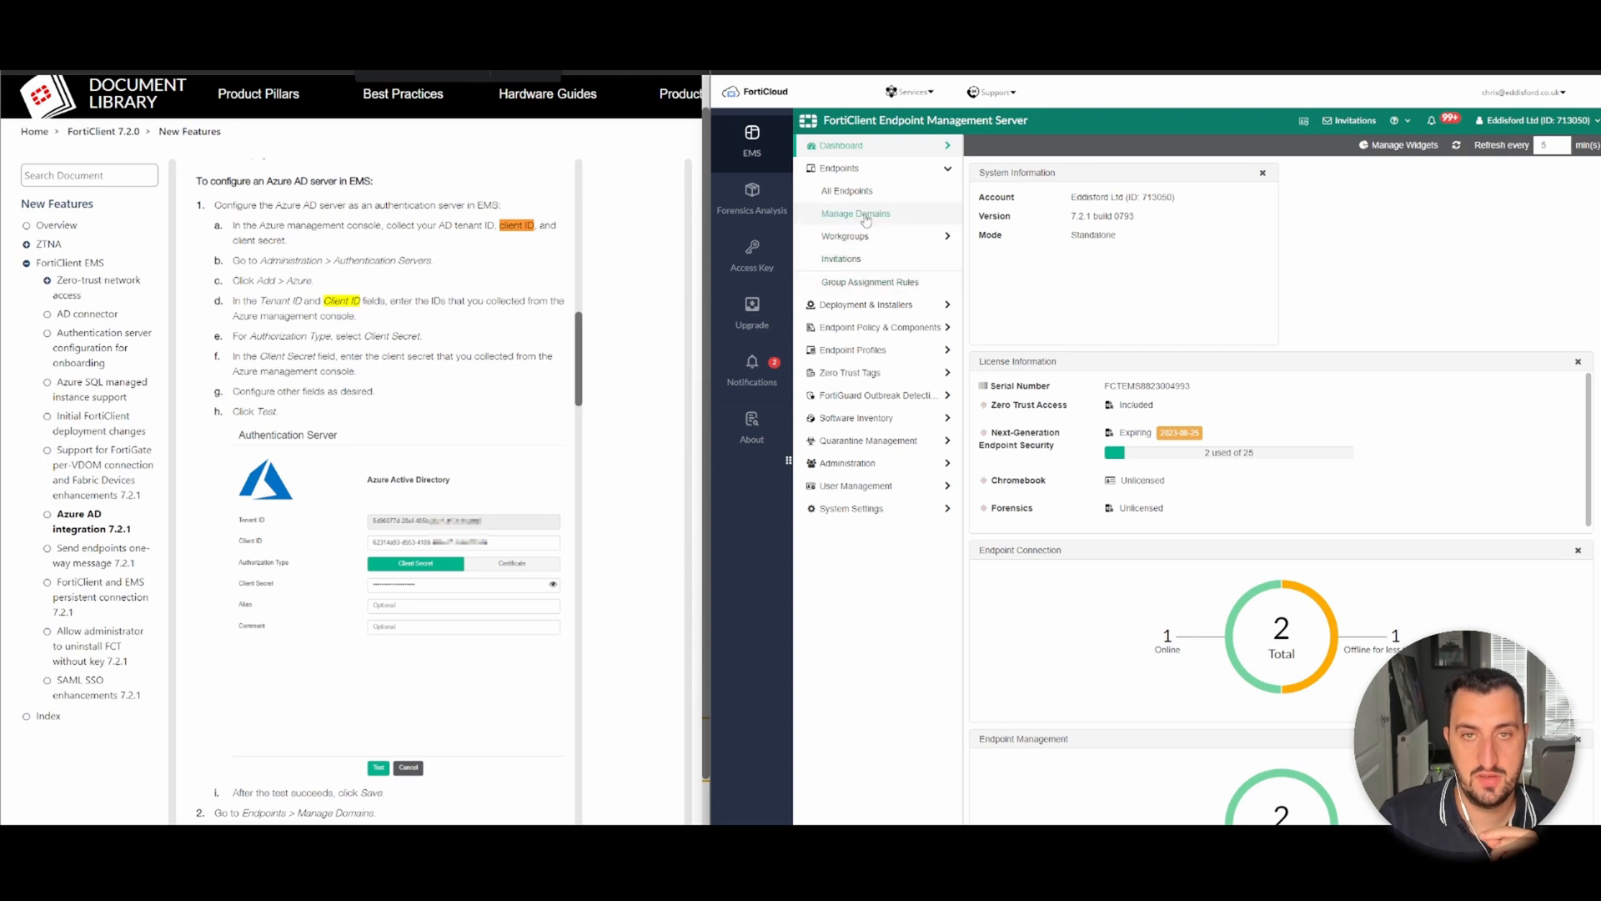
click(855, 213)
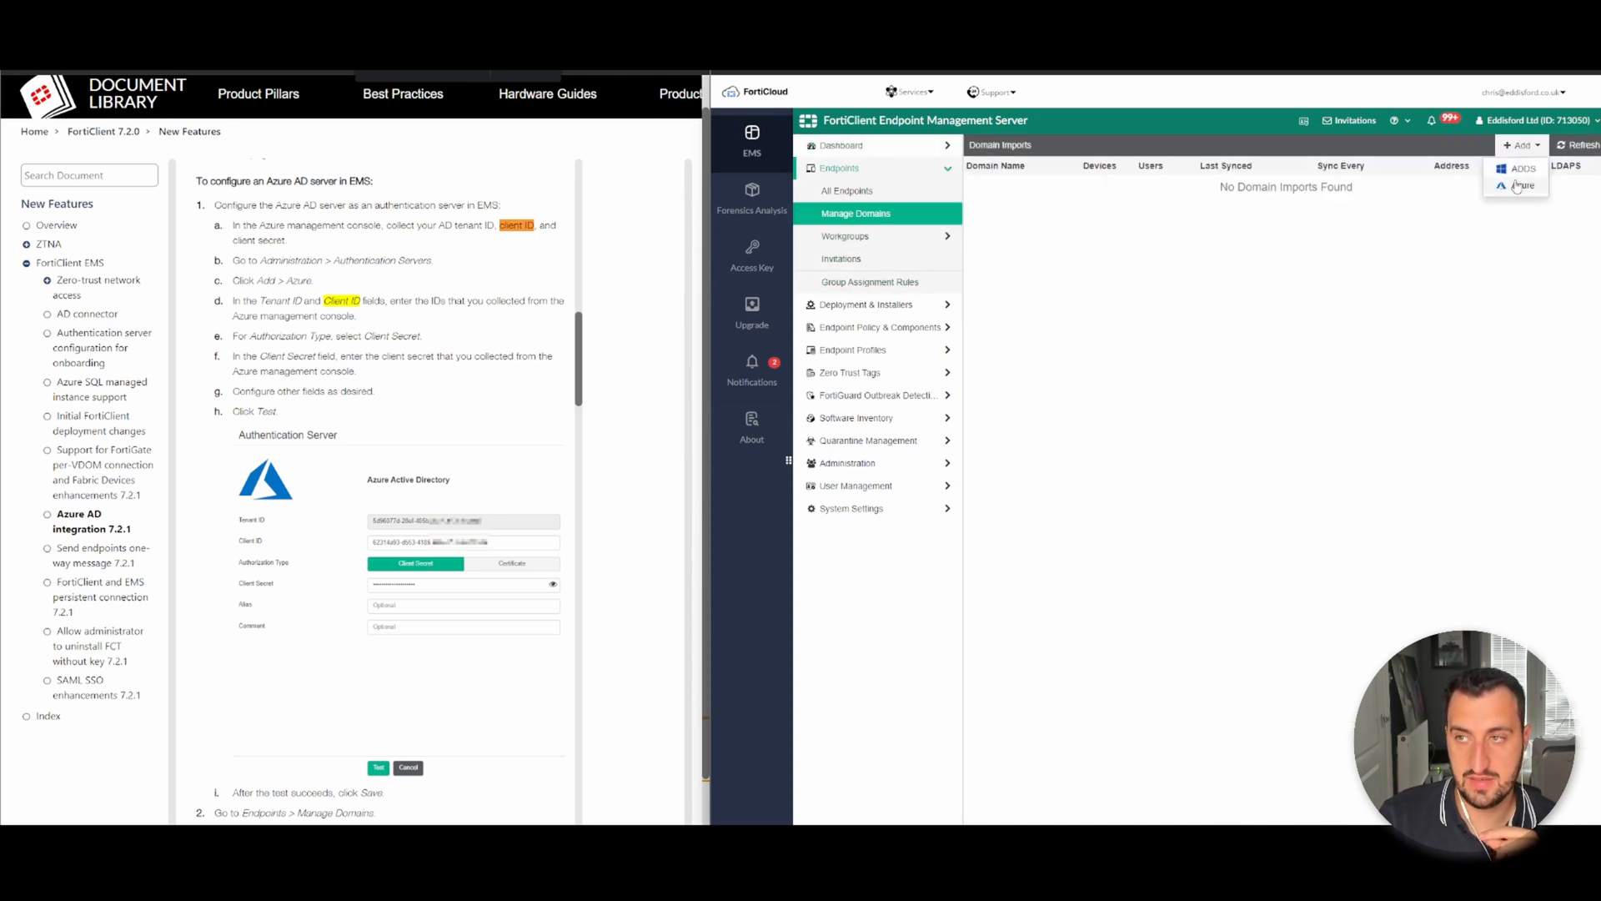
click(1522, 185)
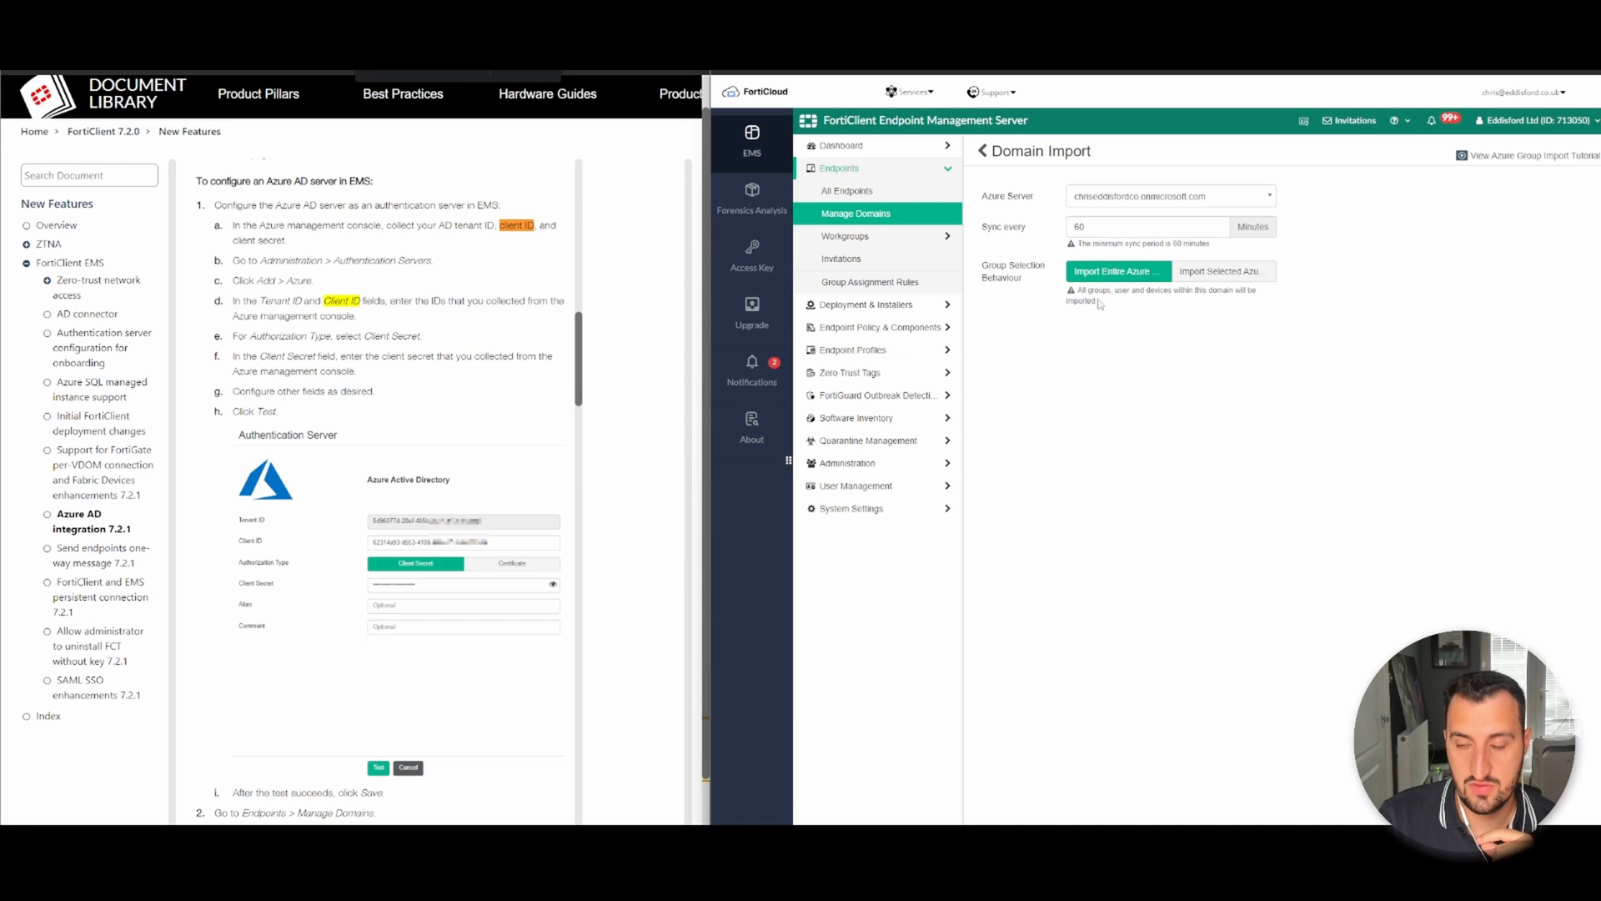
click(1117, 271)
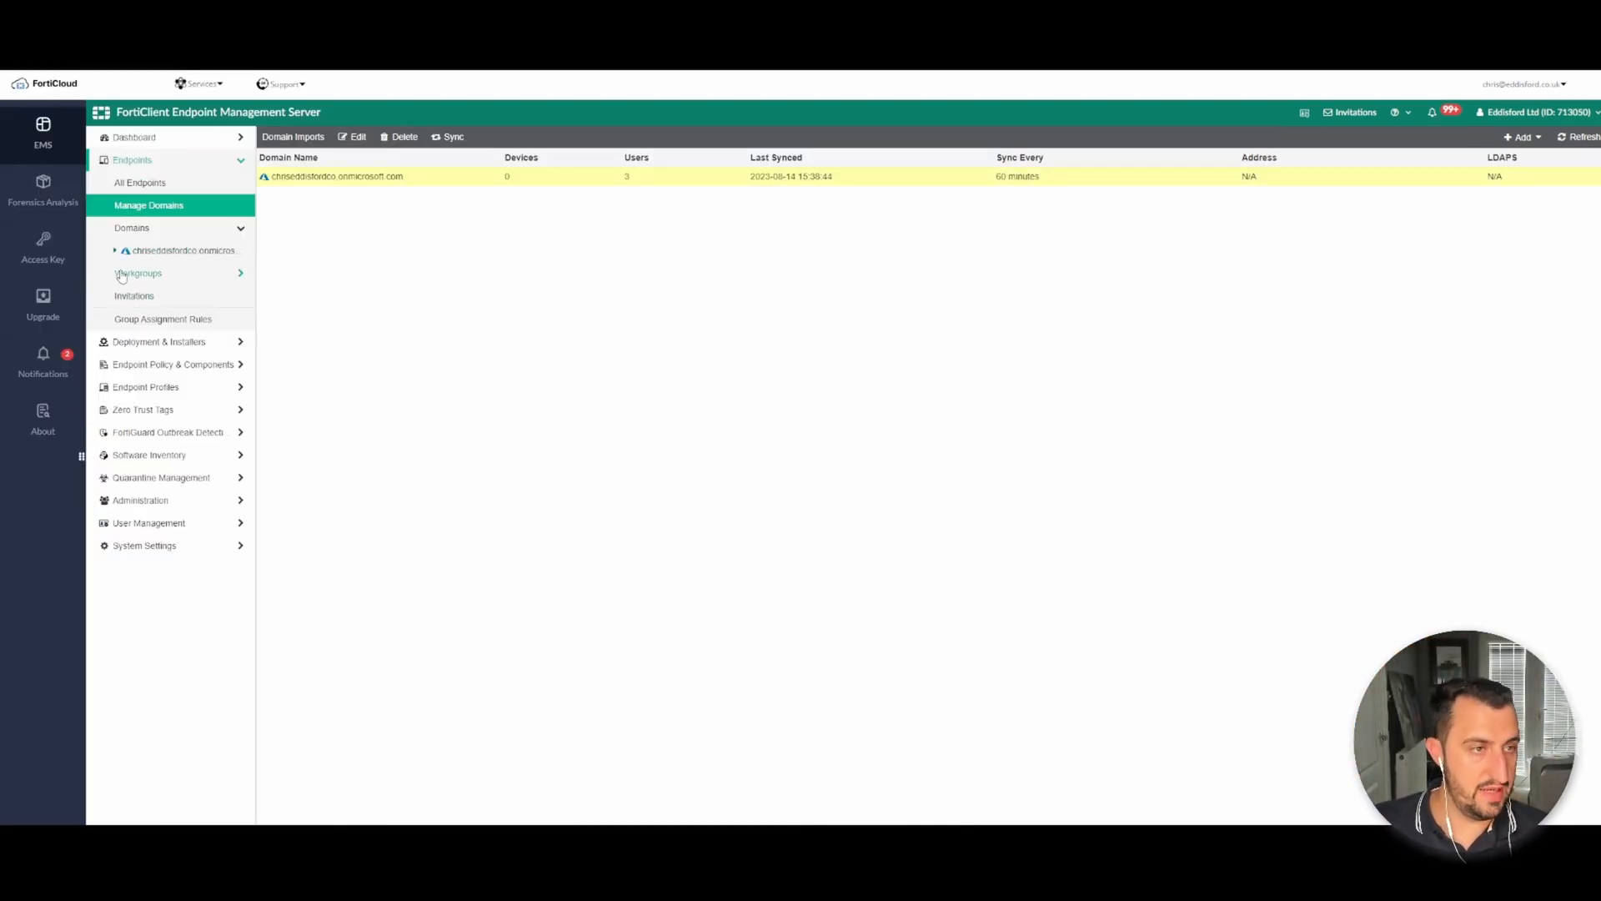
Expand the imported Azure domain and view the FortiGateAccess group's endpoints.
click(115, 250)
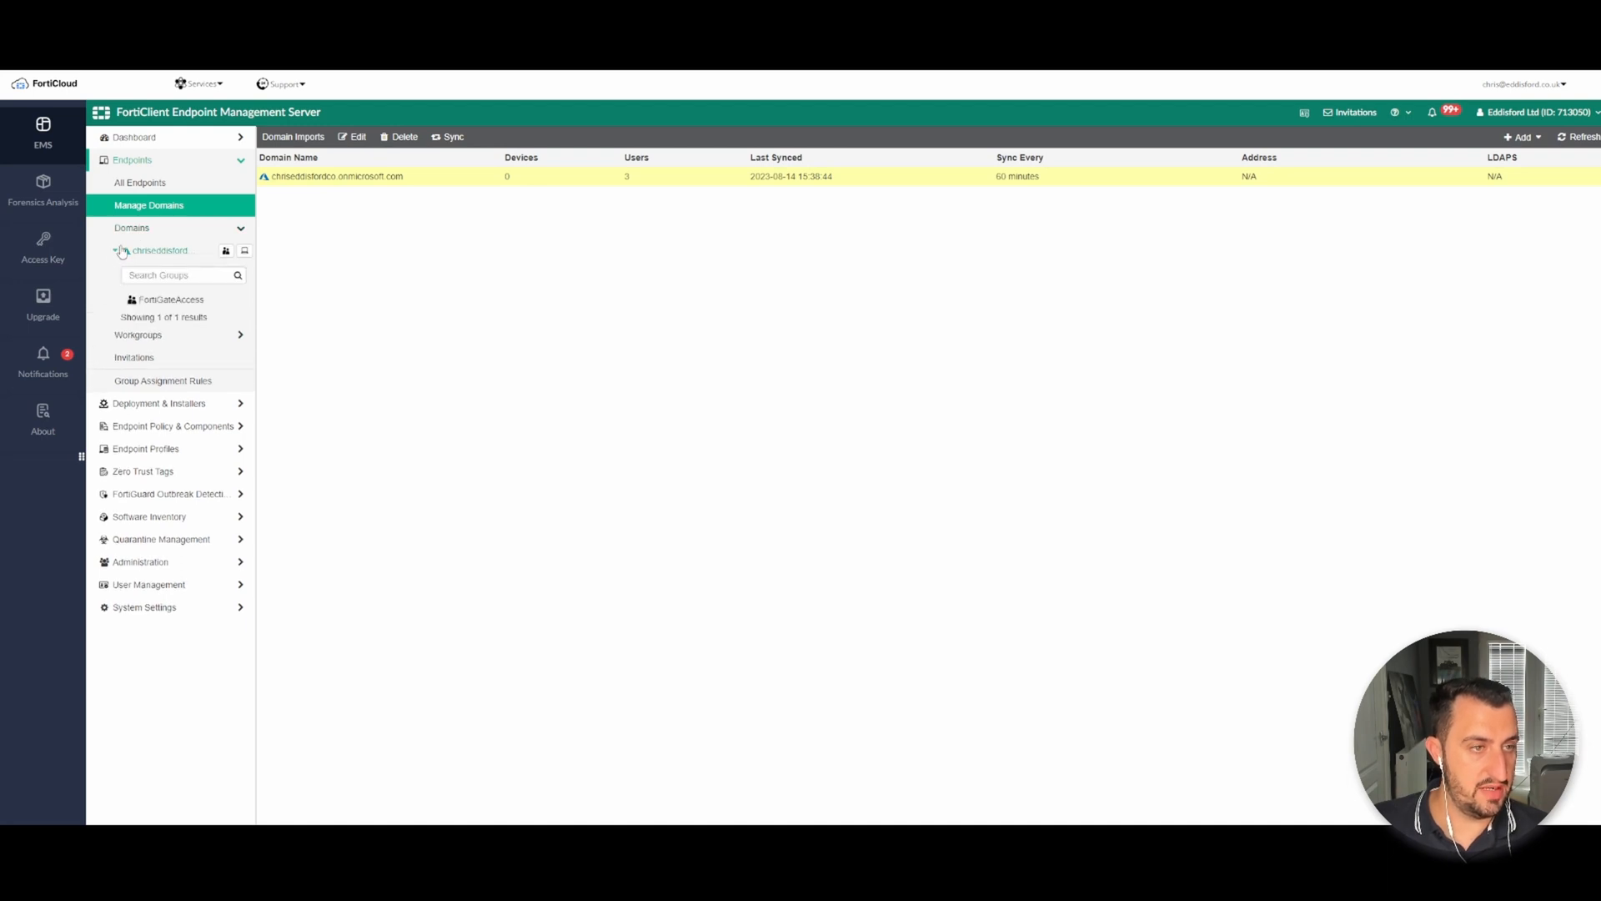
click(170, 298)
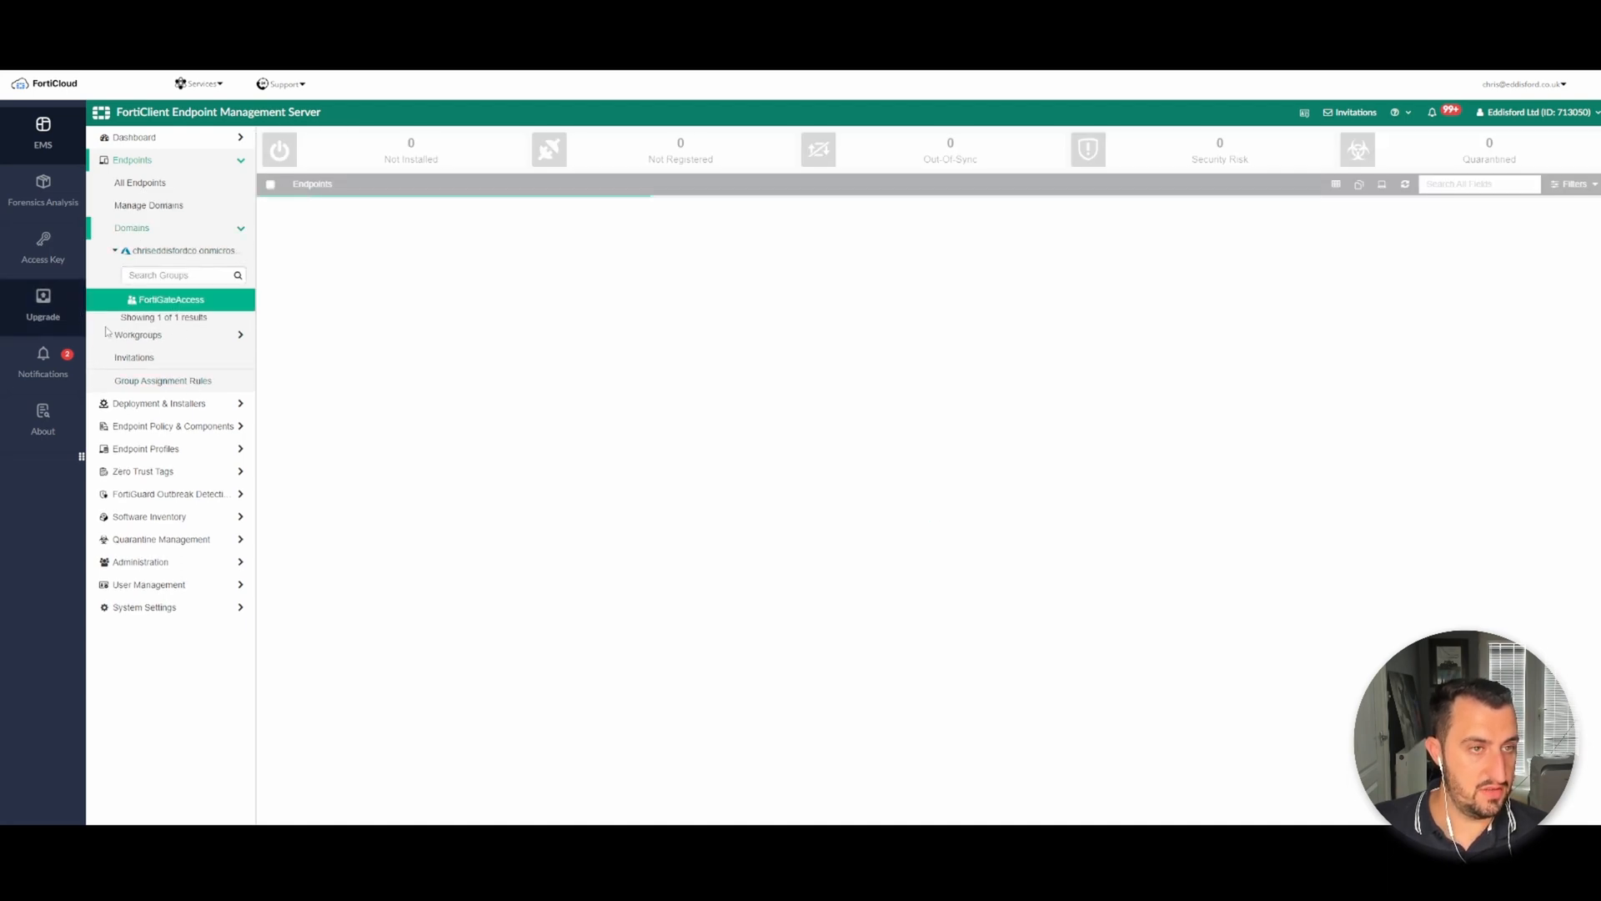
click(170, 299)
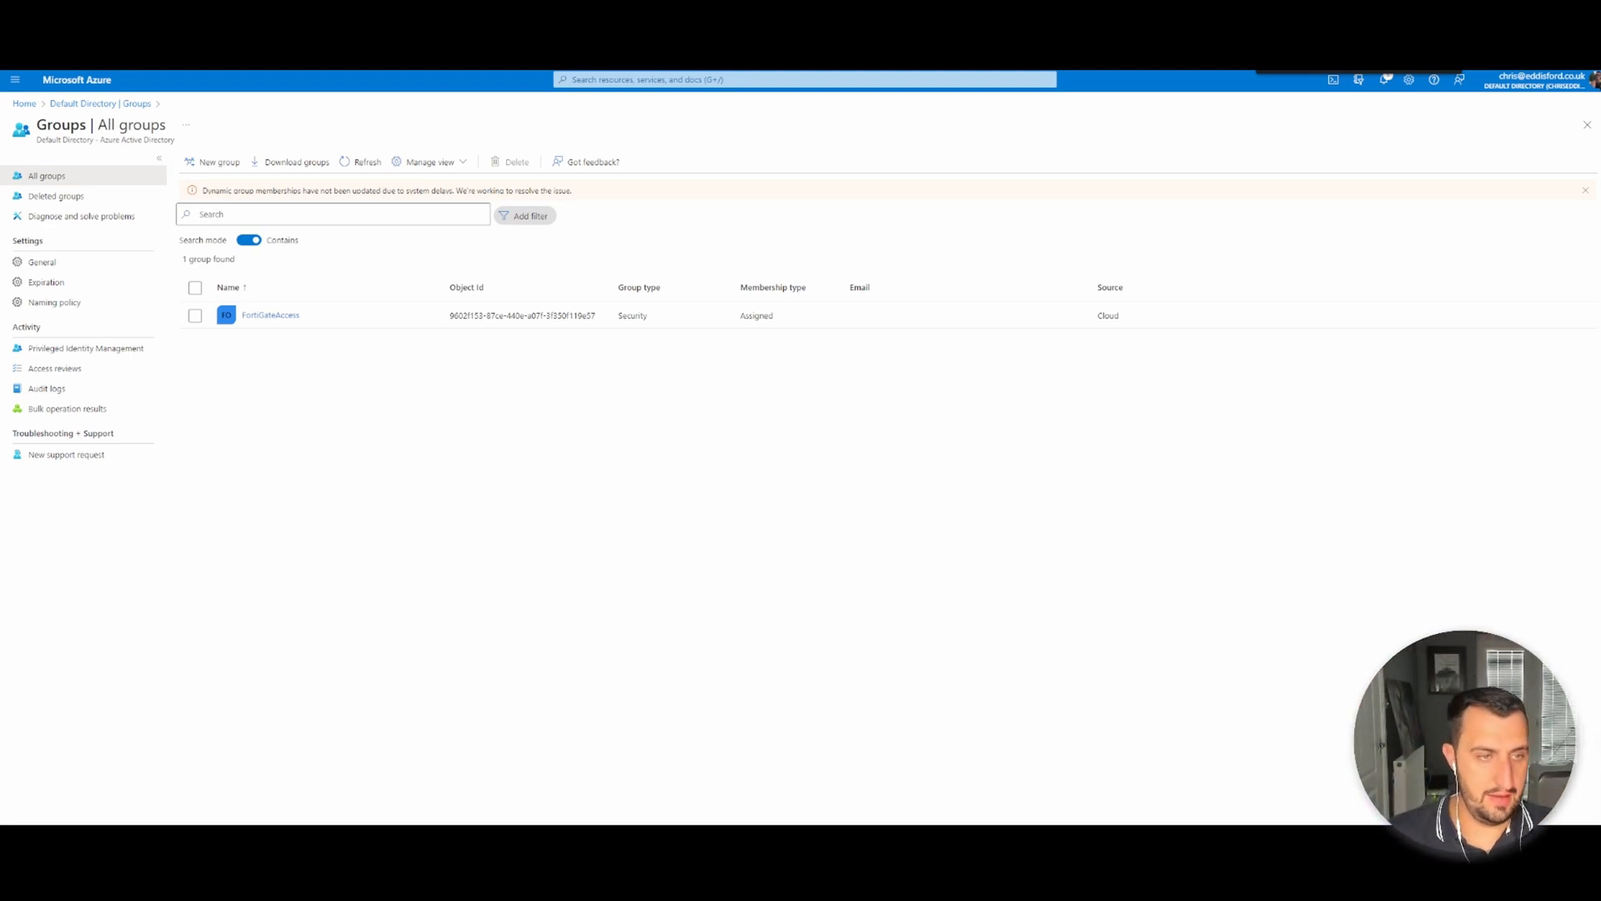
mouse_move(961, 772)
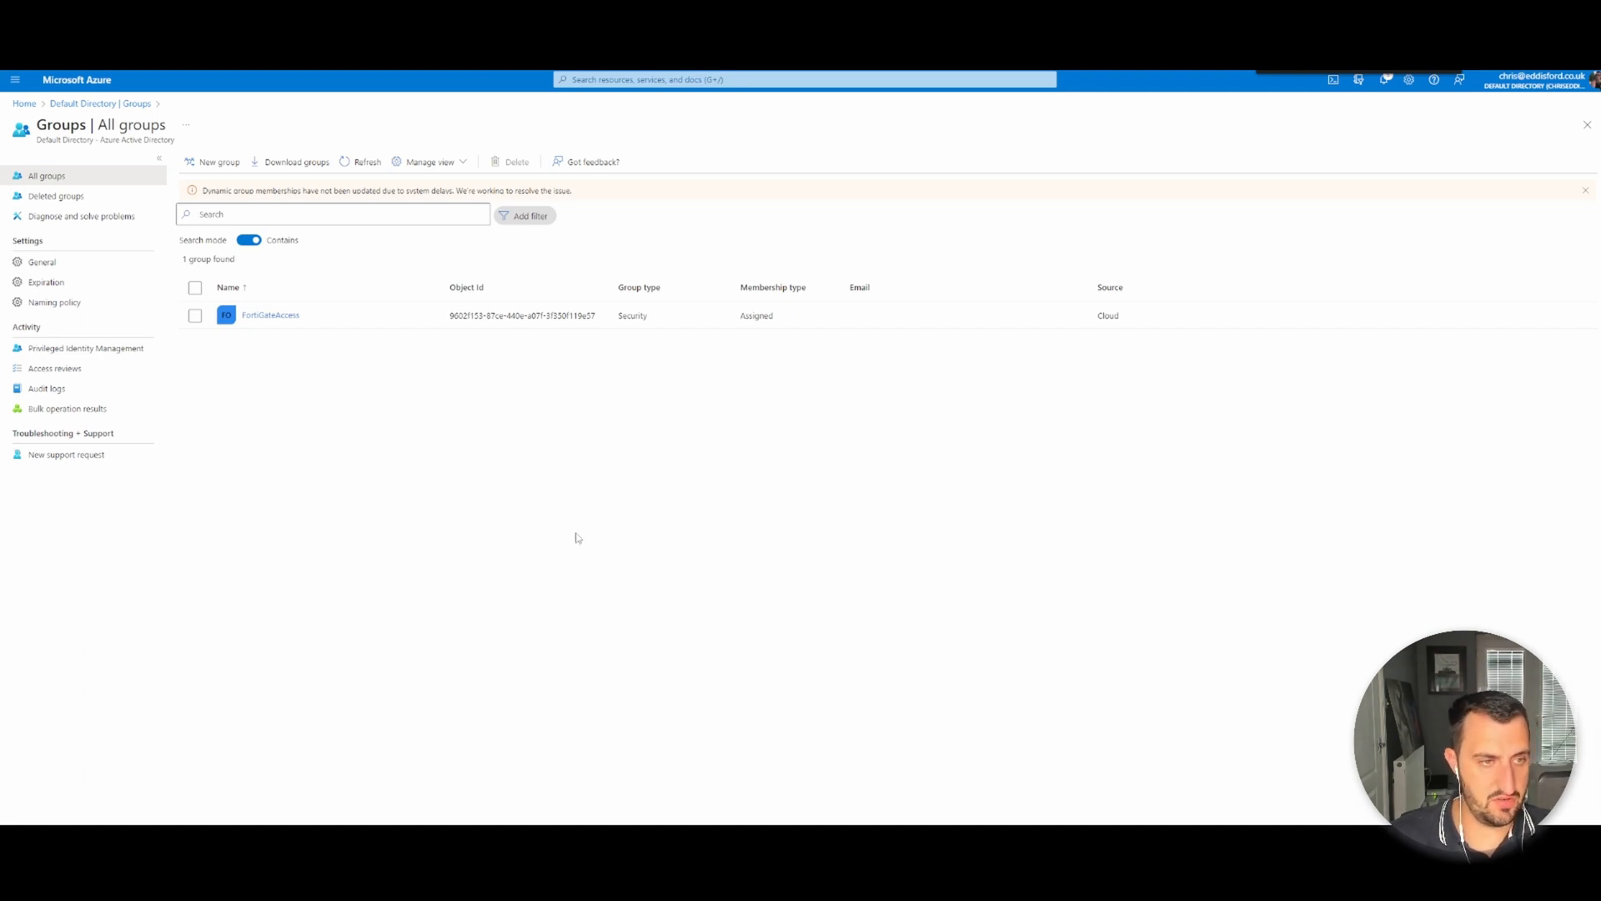
Create a new security group named FortiBytes with a short test description.
click(217, 162)
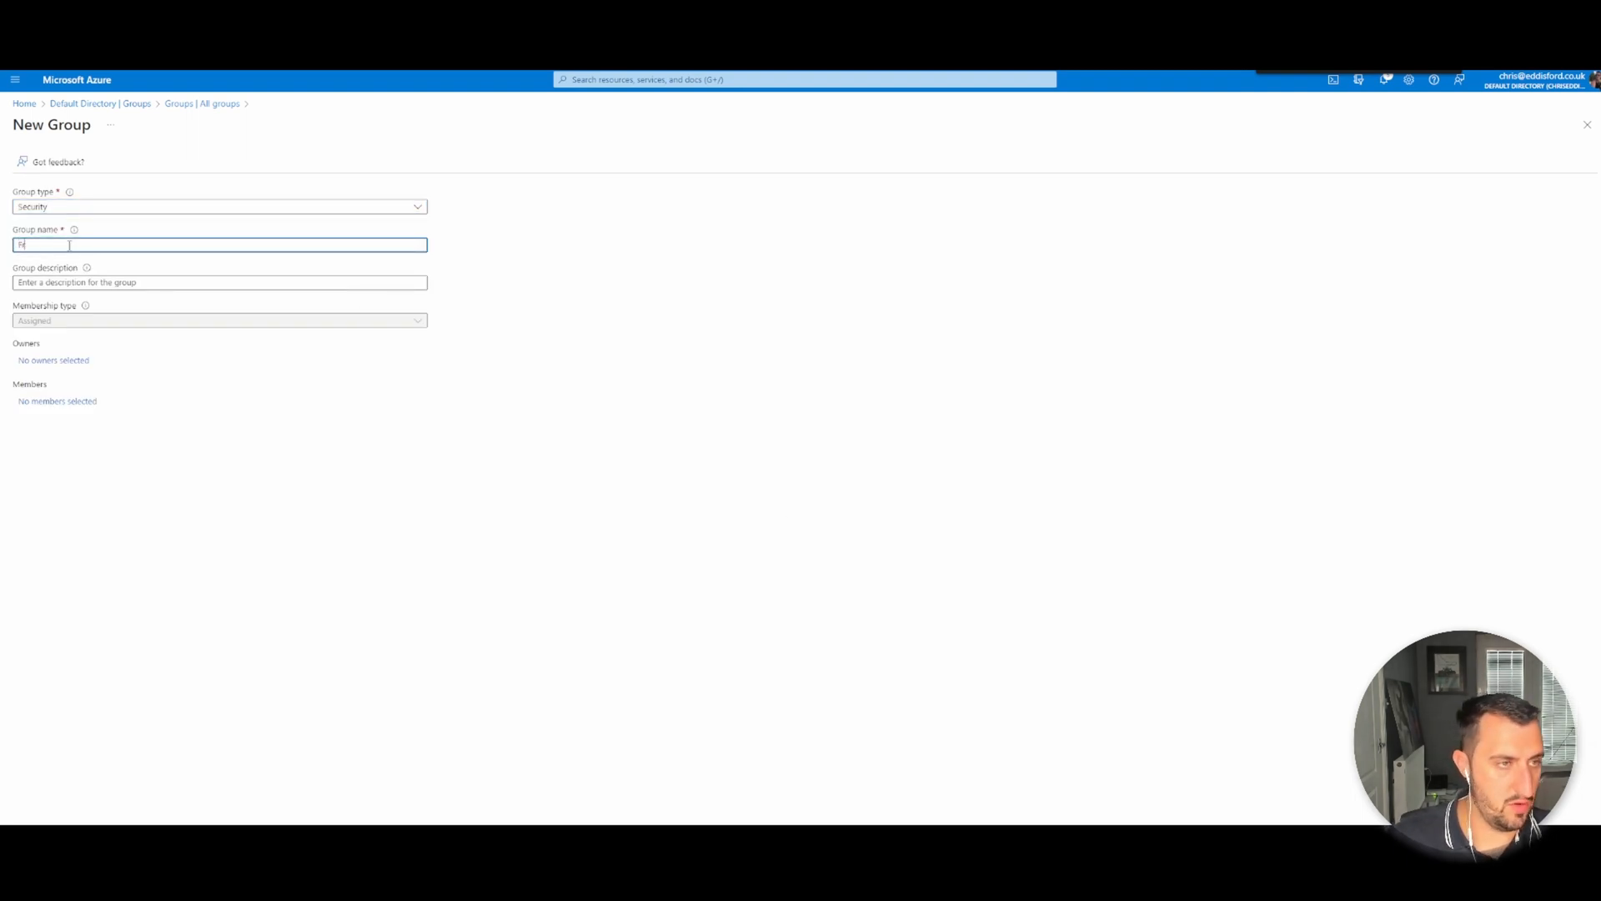
text(ortiBytes)
click(220, 281)
text(RE)
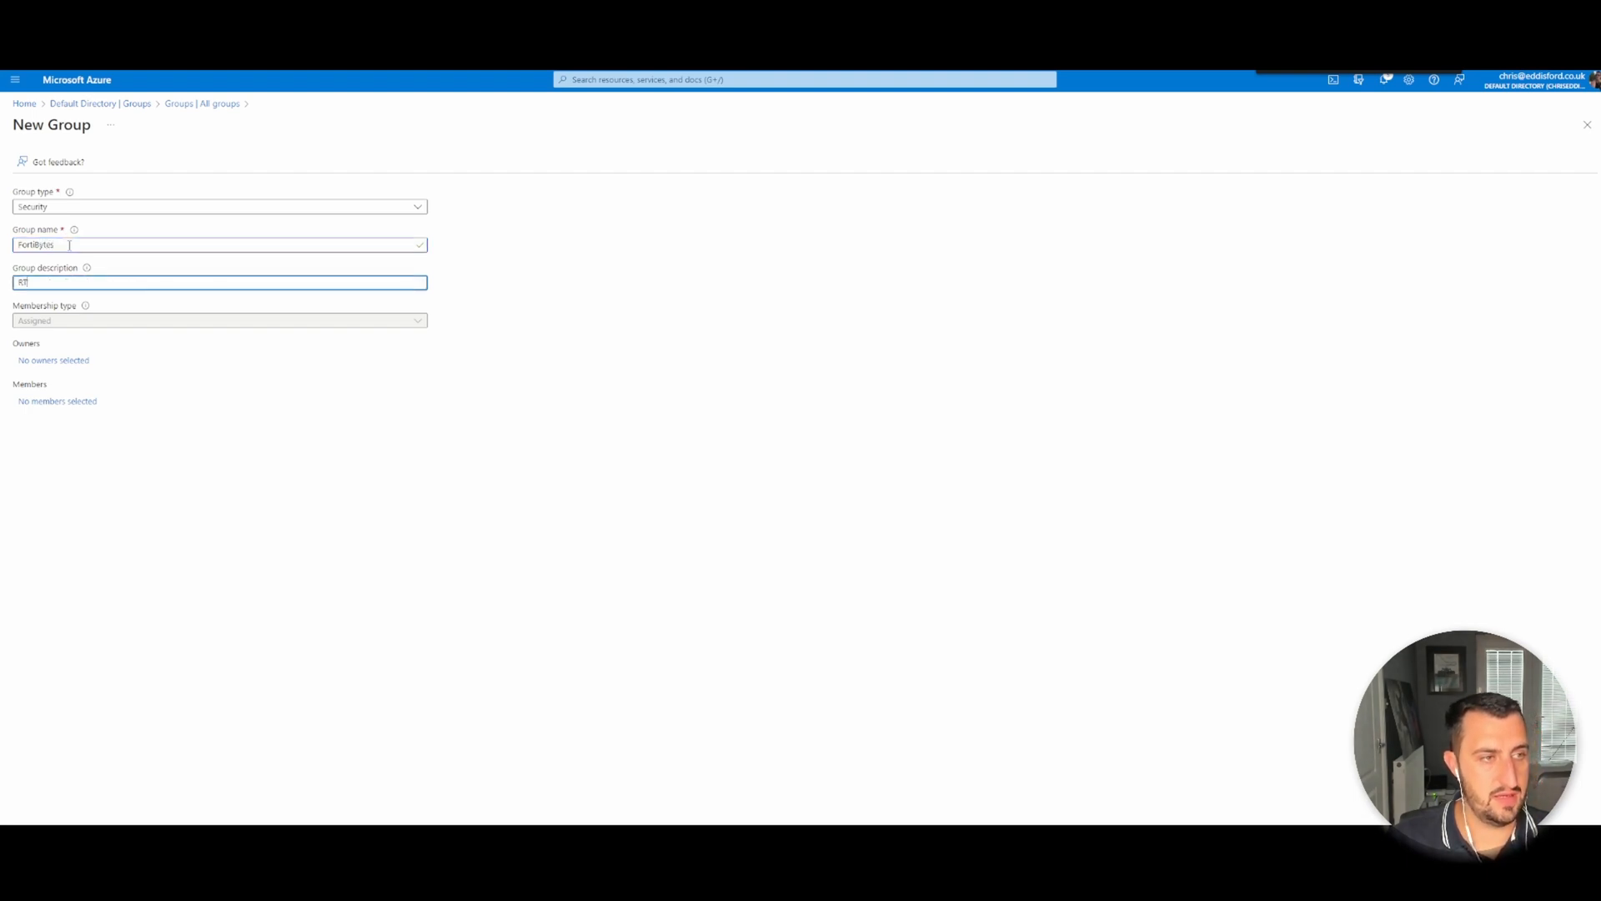
text(Test for UY)
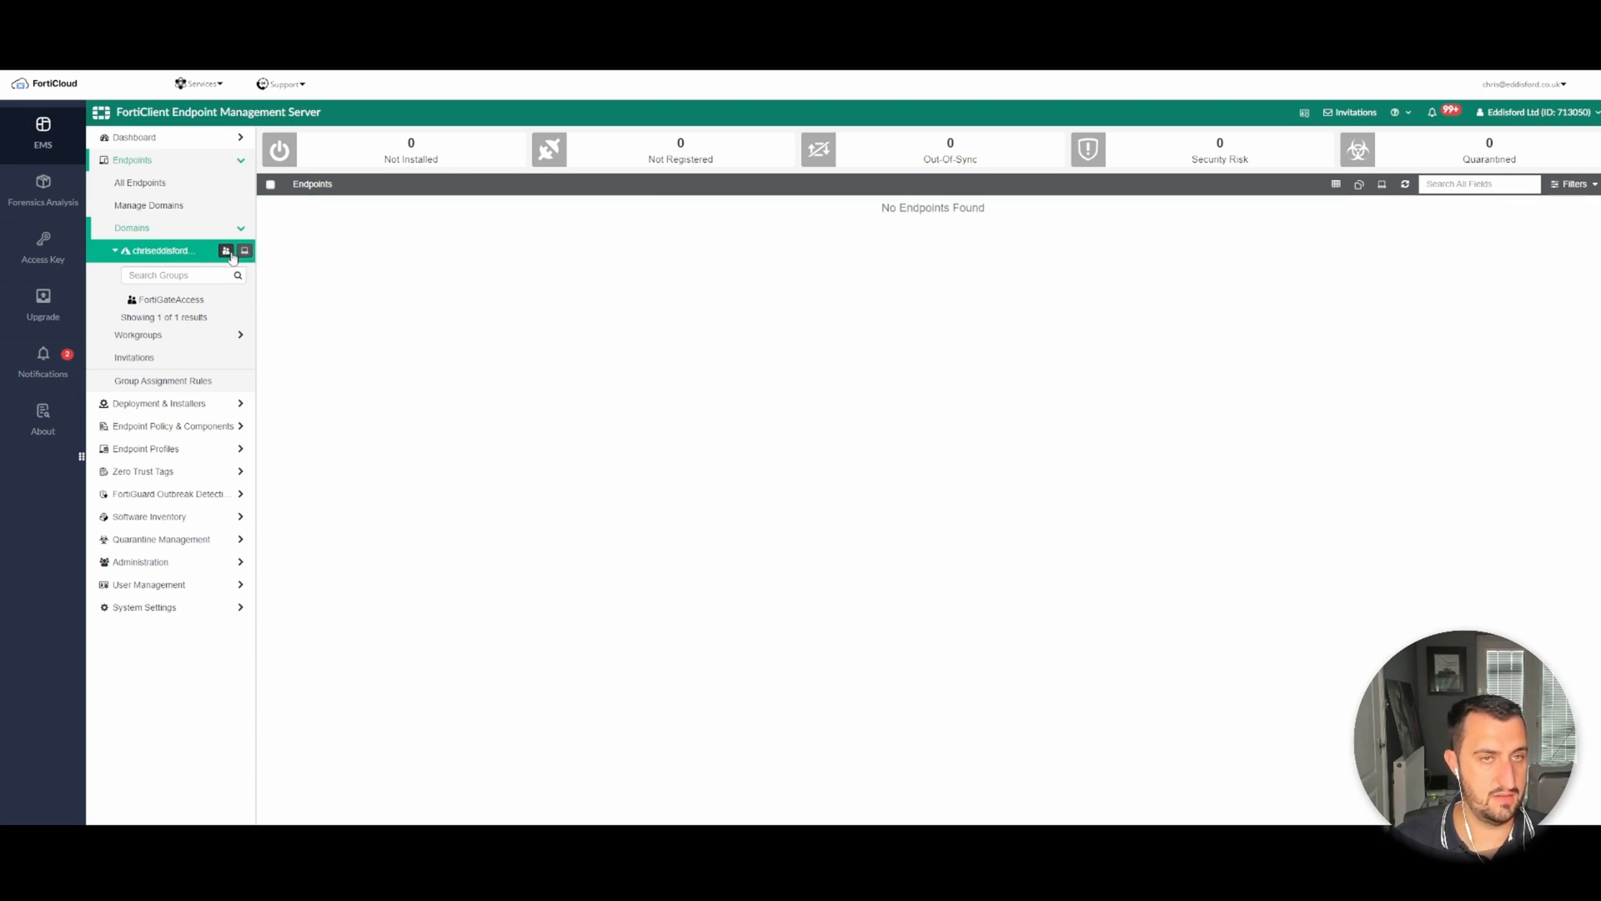
Resync the Azure domain and view endpoints in the newly synced FortiBytes group.
click(148, 205)
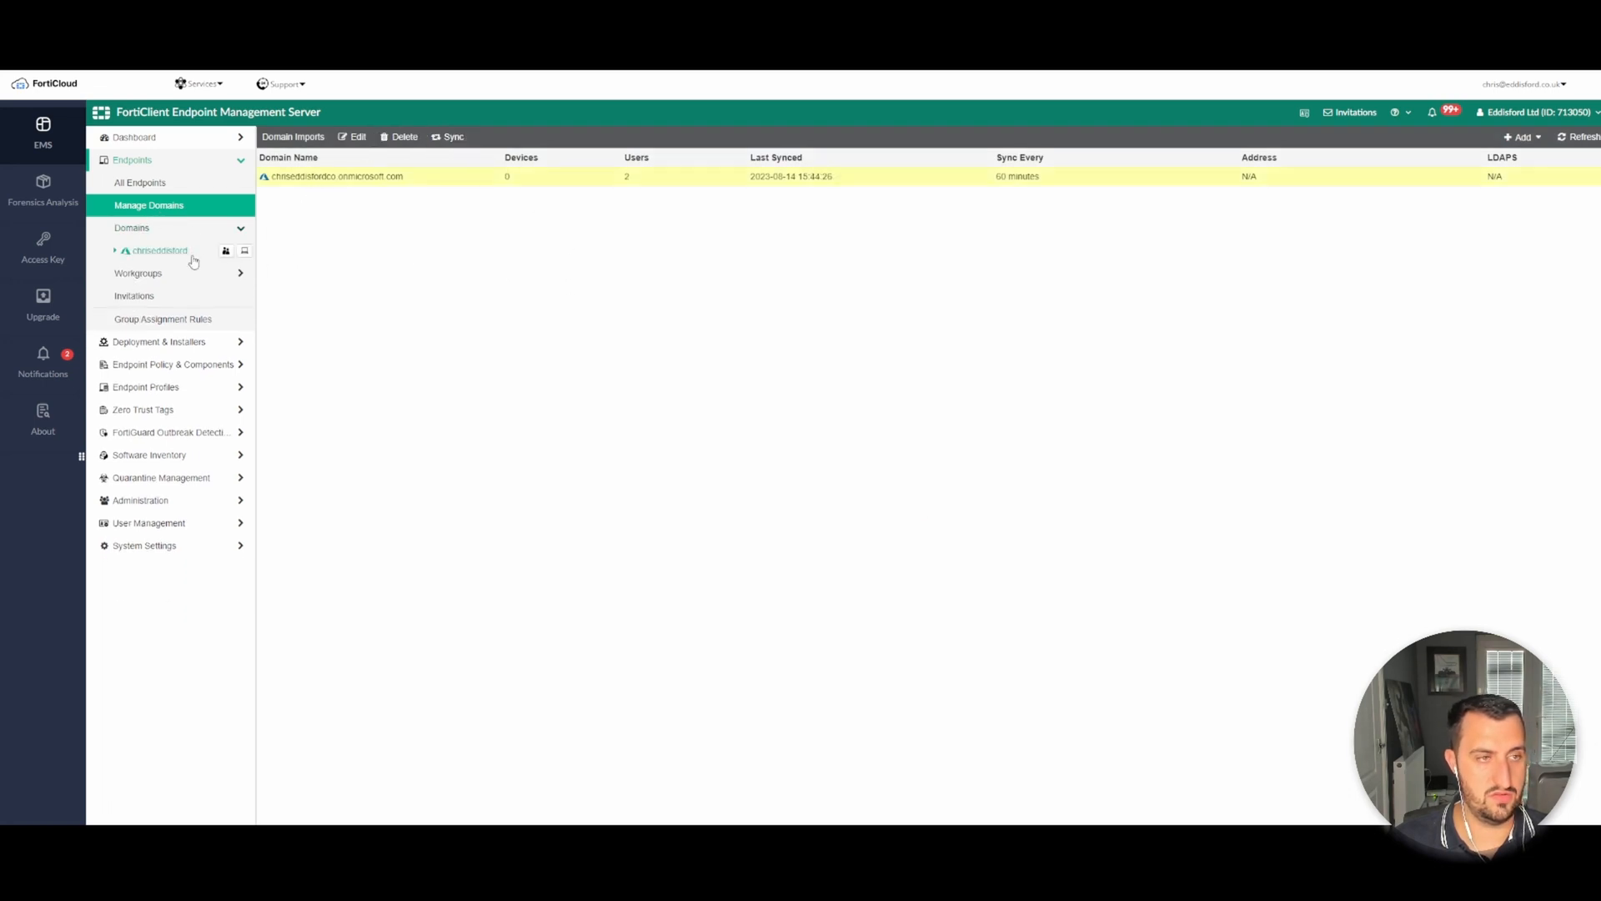
click(158, 250)
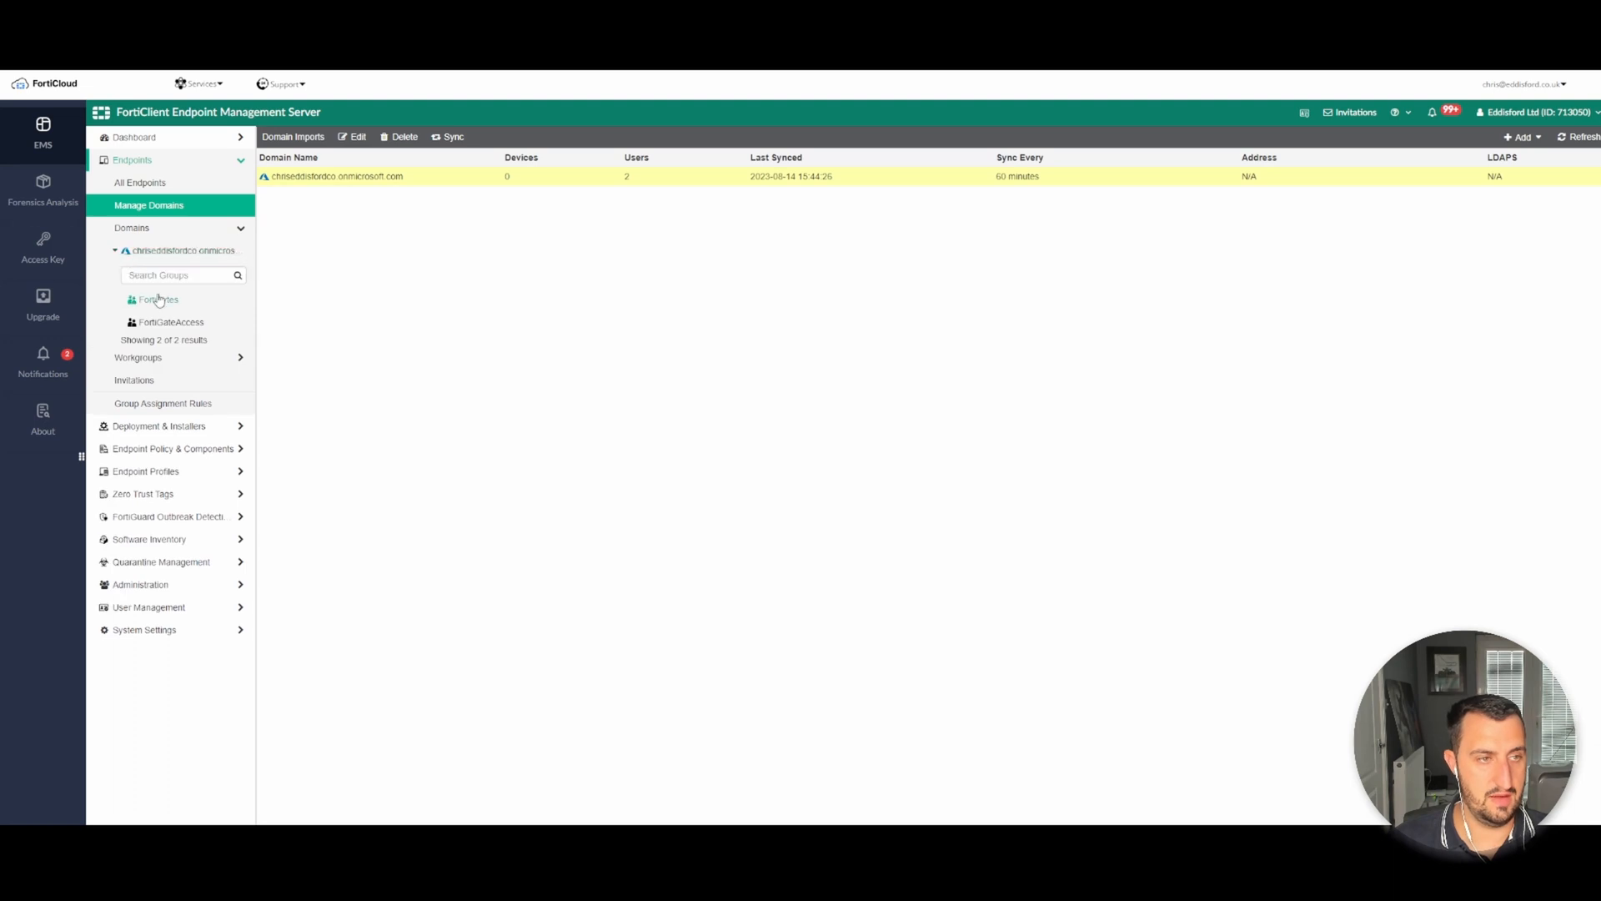
click(158, 299)
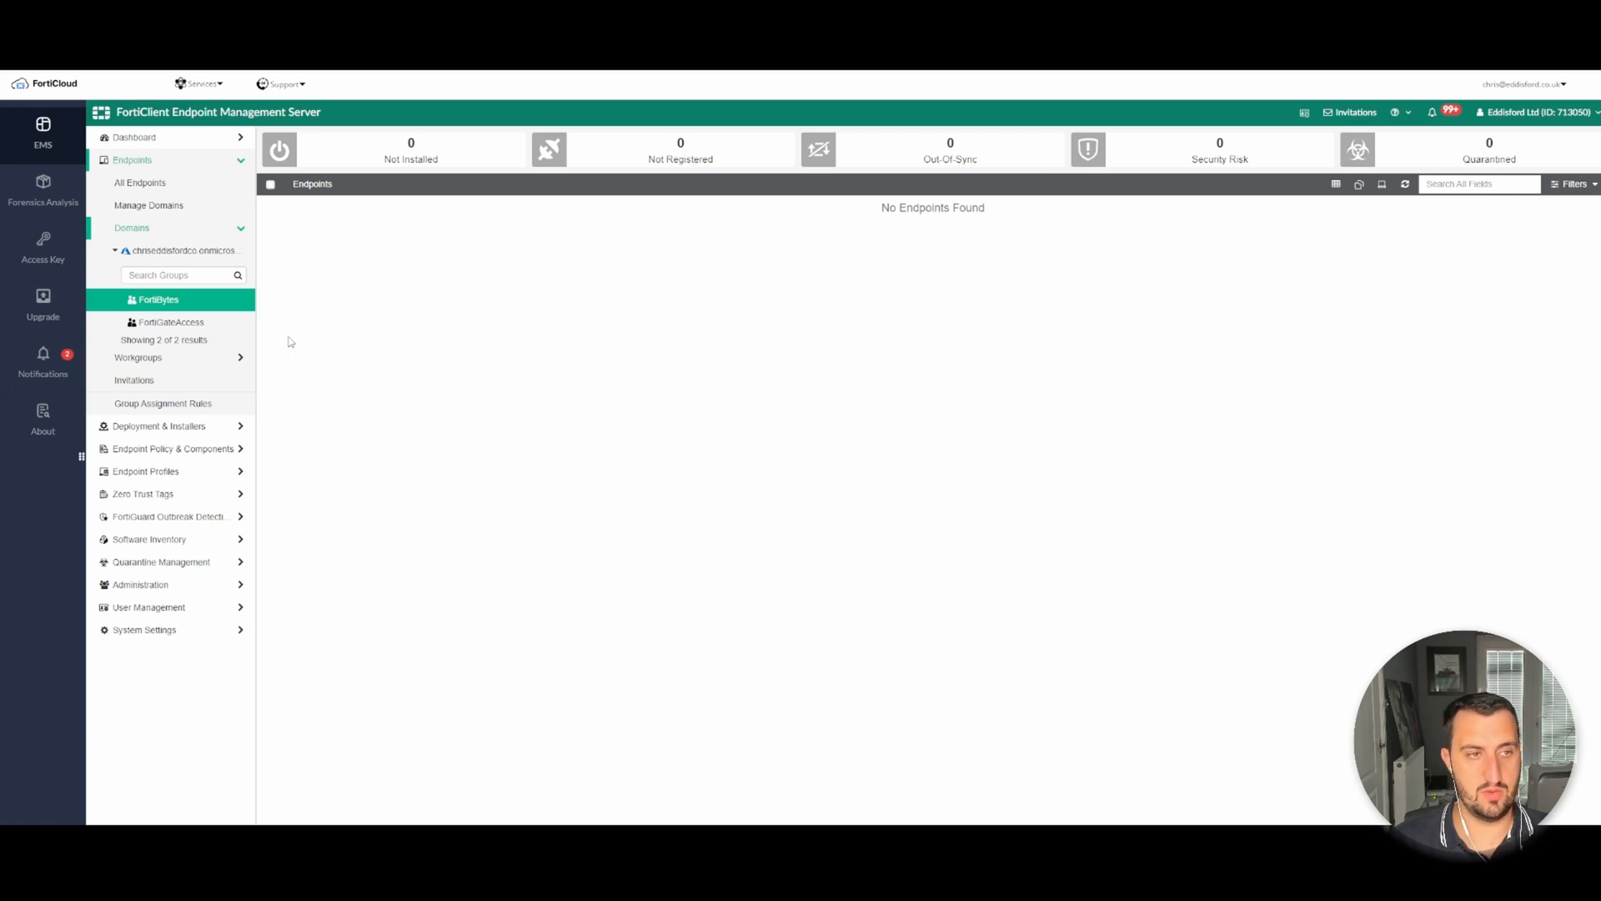
mouse_move(548, 427)
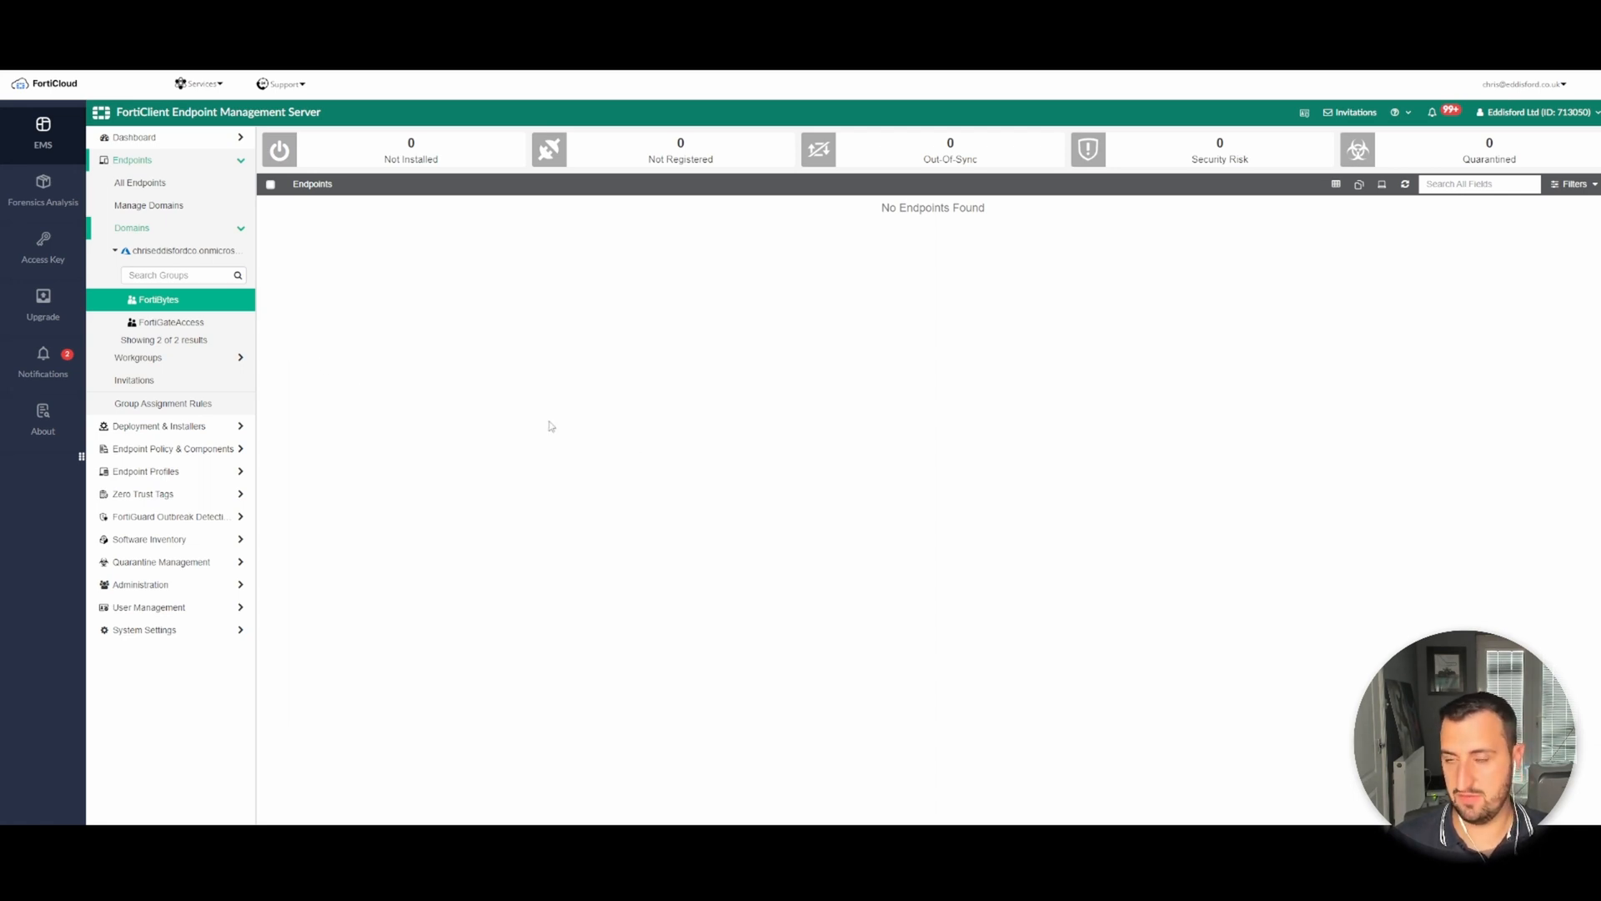
mouse_move(985, 511)
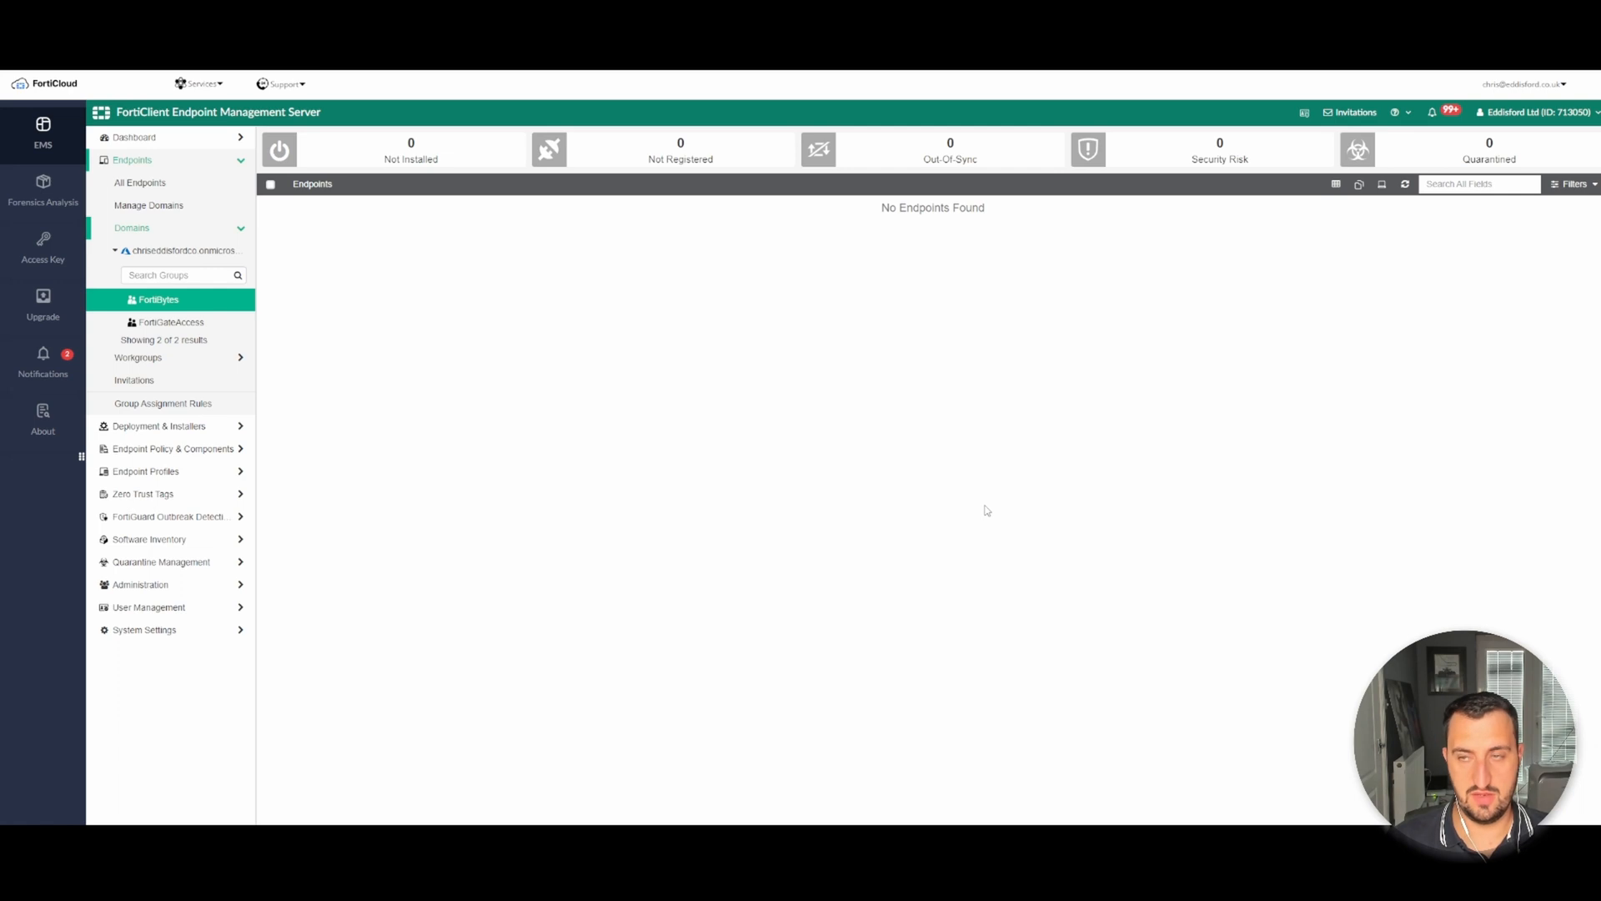